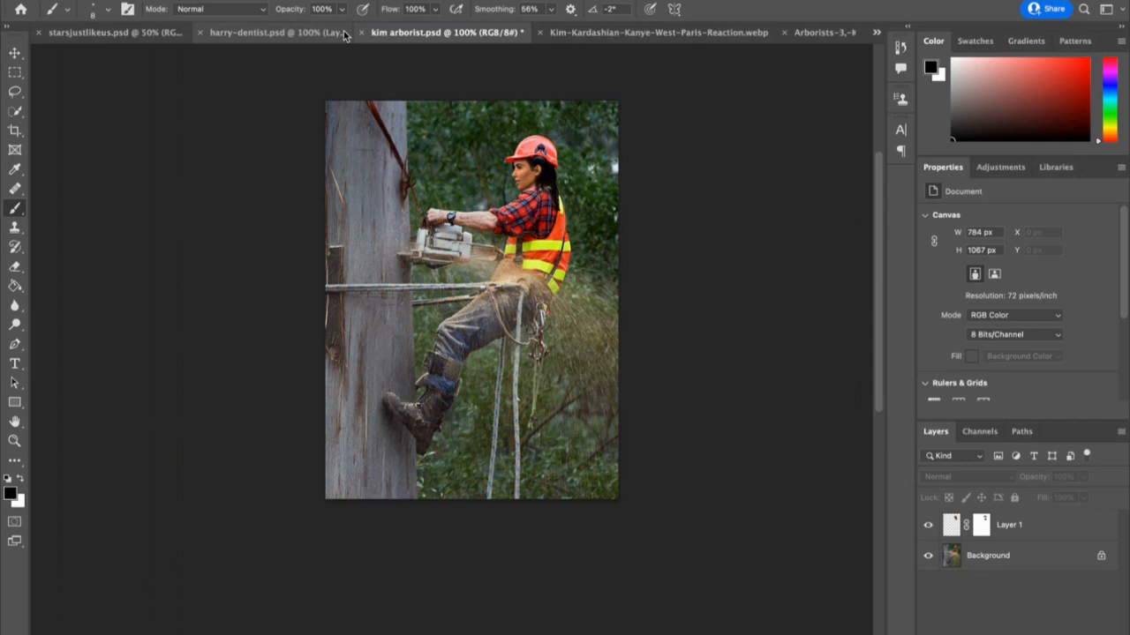
pyautogui.moveTo(294, 100)
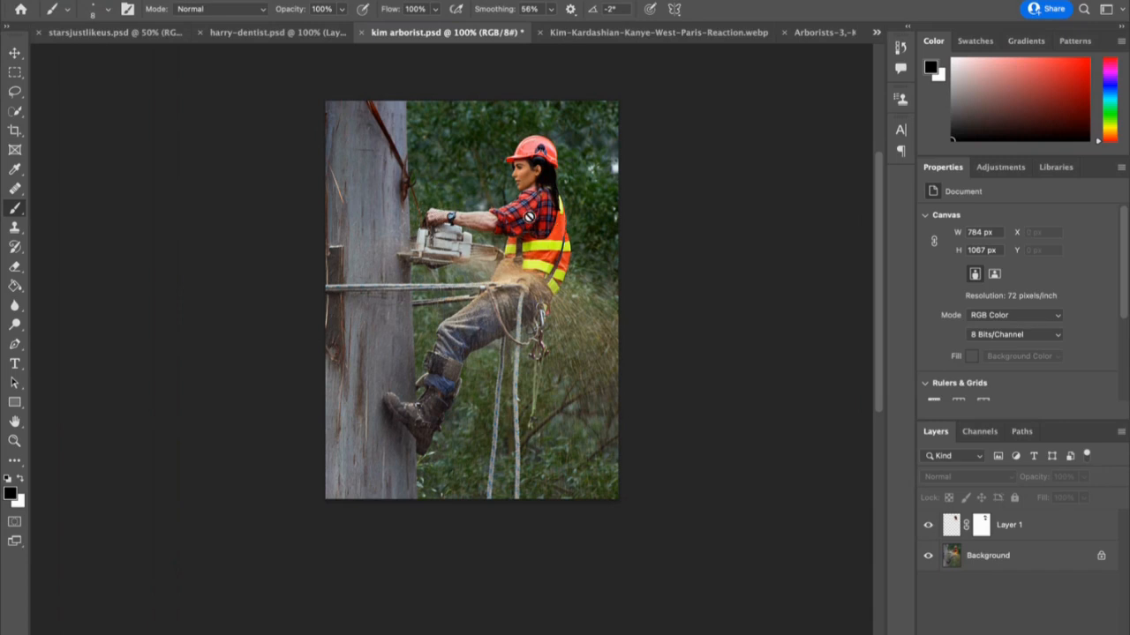
pyautogui.moveTo(571, 395)
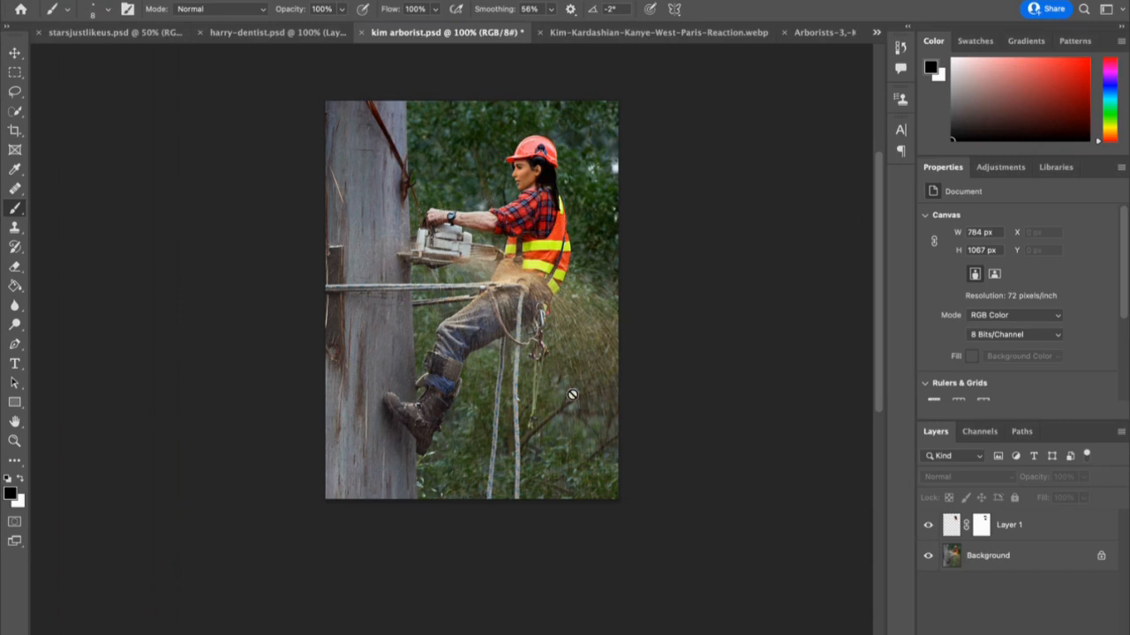
pyautogui.moveTo(682, 428)
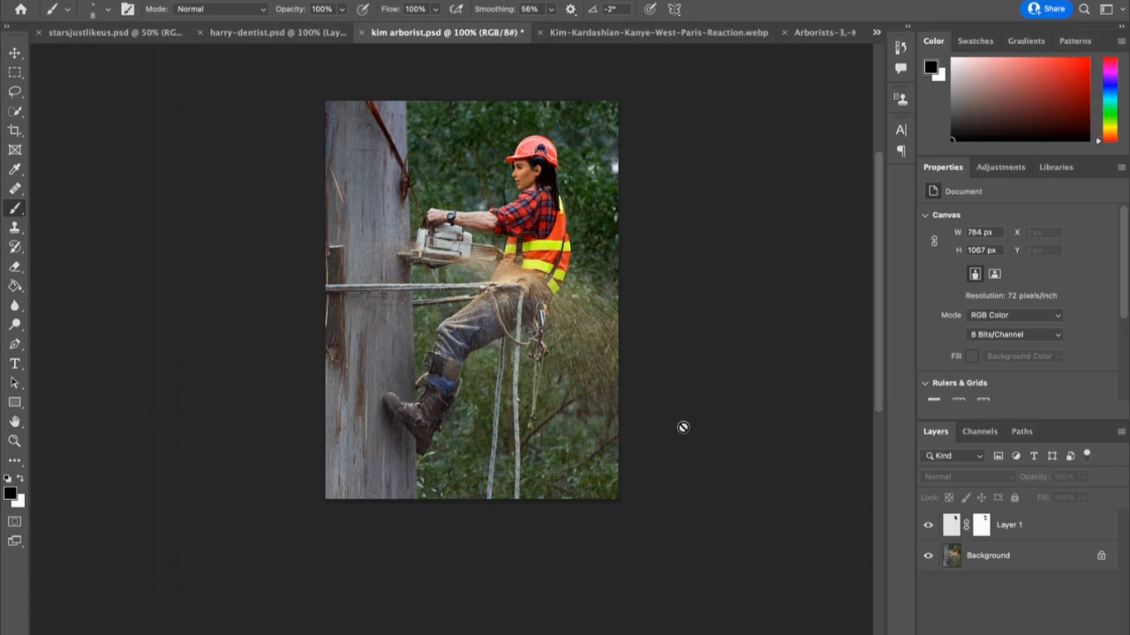
pyautogui.moveTo(715, 282)
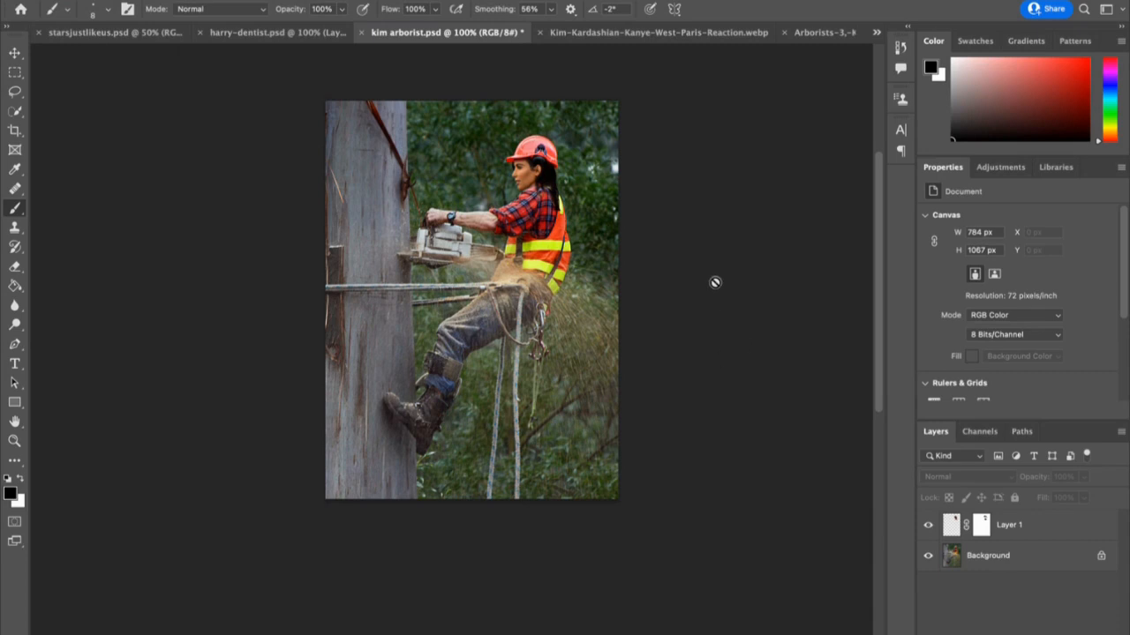
pyautogui.moveTo(782, 78)
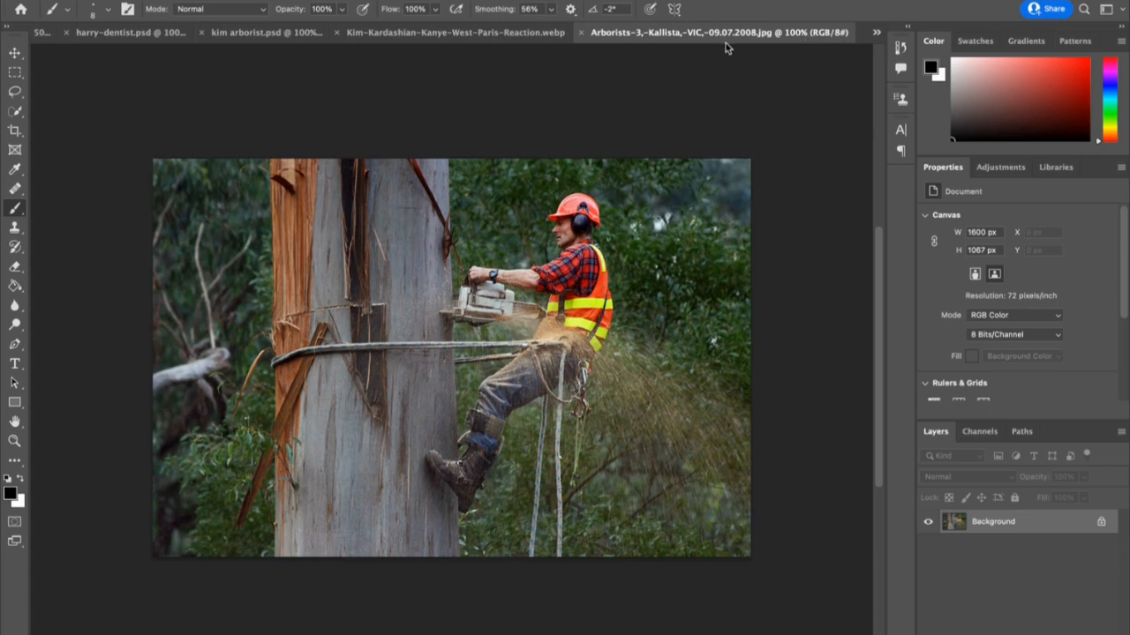
pyautogui.moveTo(456, 33)
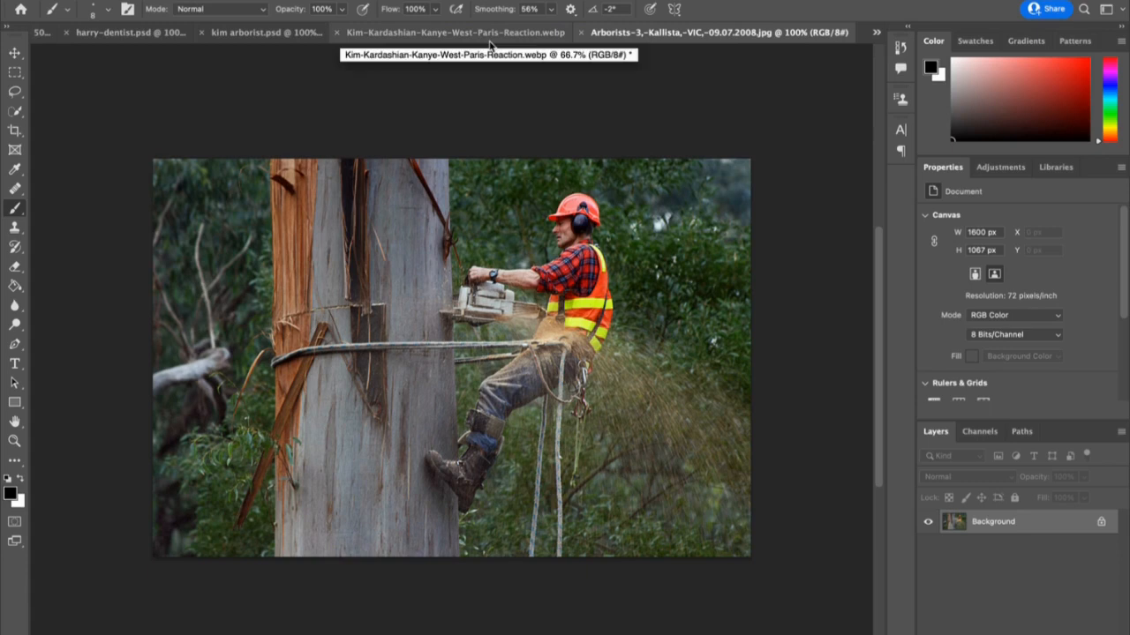
# Switch from the kim arborist.psd composite to the original Arborists-3 photo
pyautogui.click(454, 33)
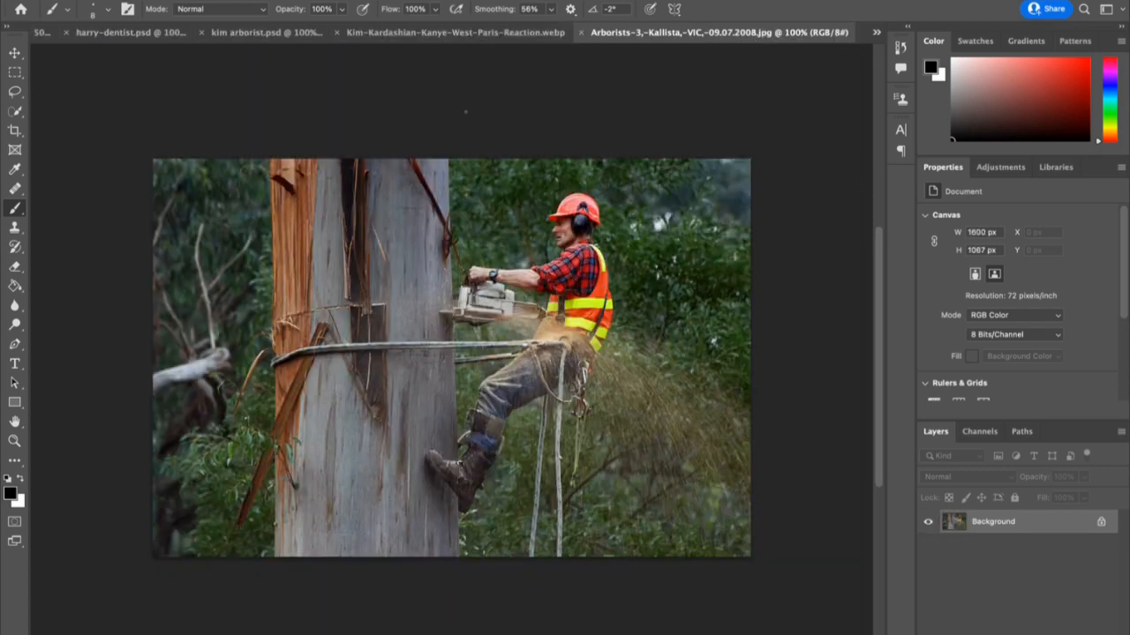
pyautogui.click(450, 32)
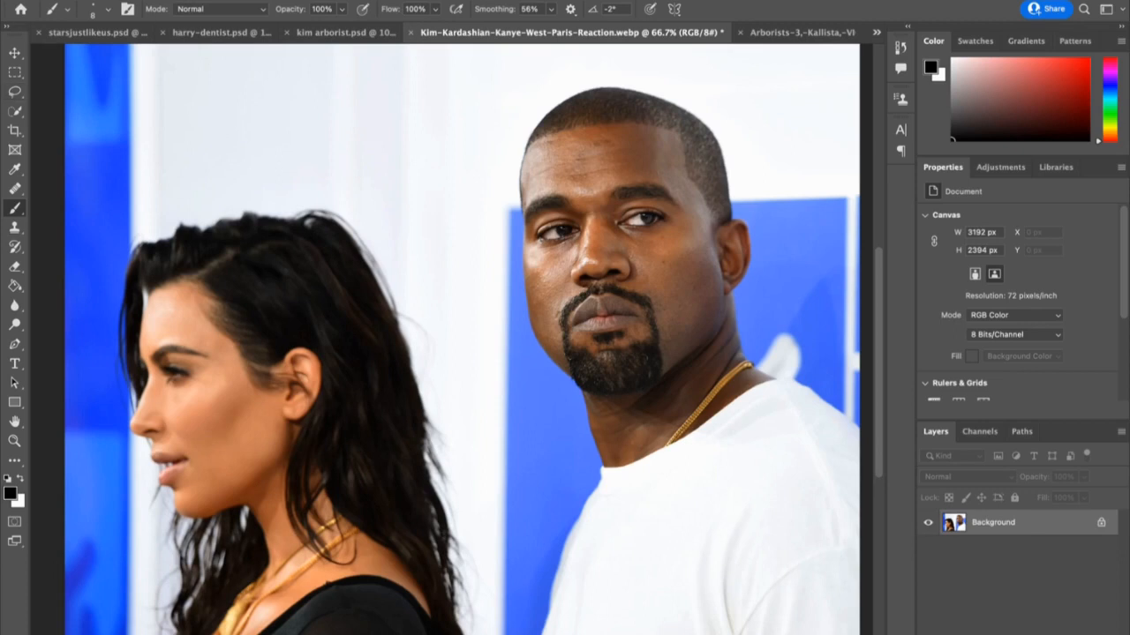
pyautogui.moveTo(15, 118)
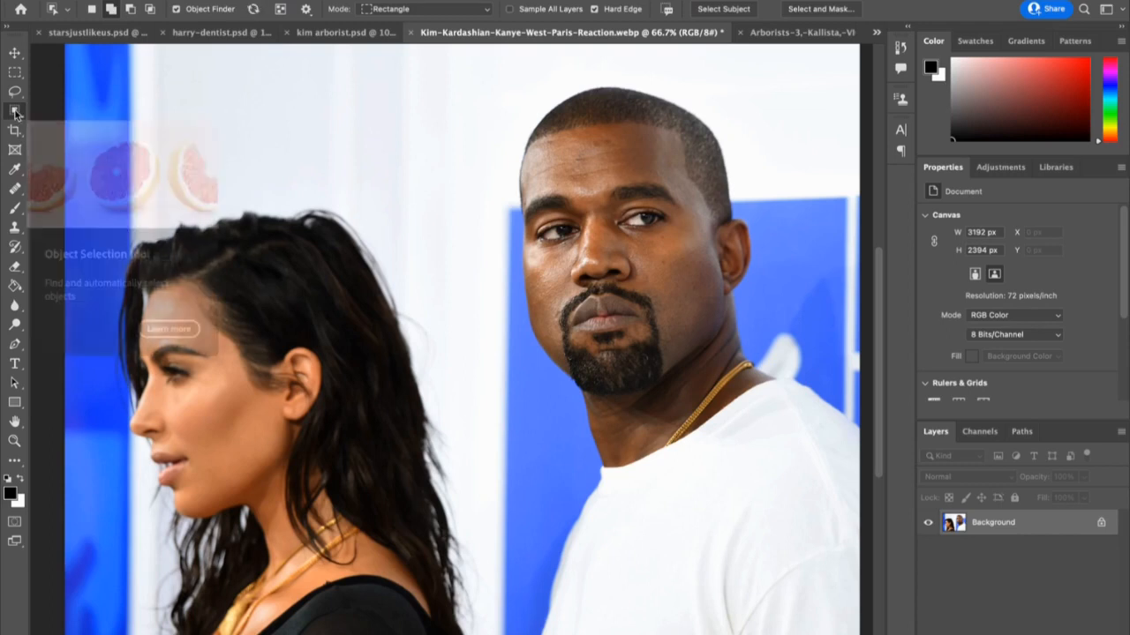
# Start selecting Kim's head with the Object Selection, then Quick Selection tool
pyautogui.click(15, 113)
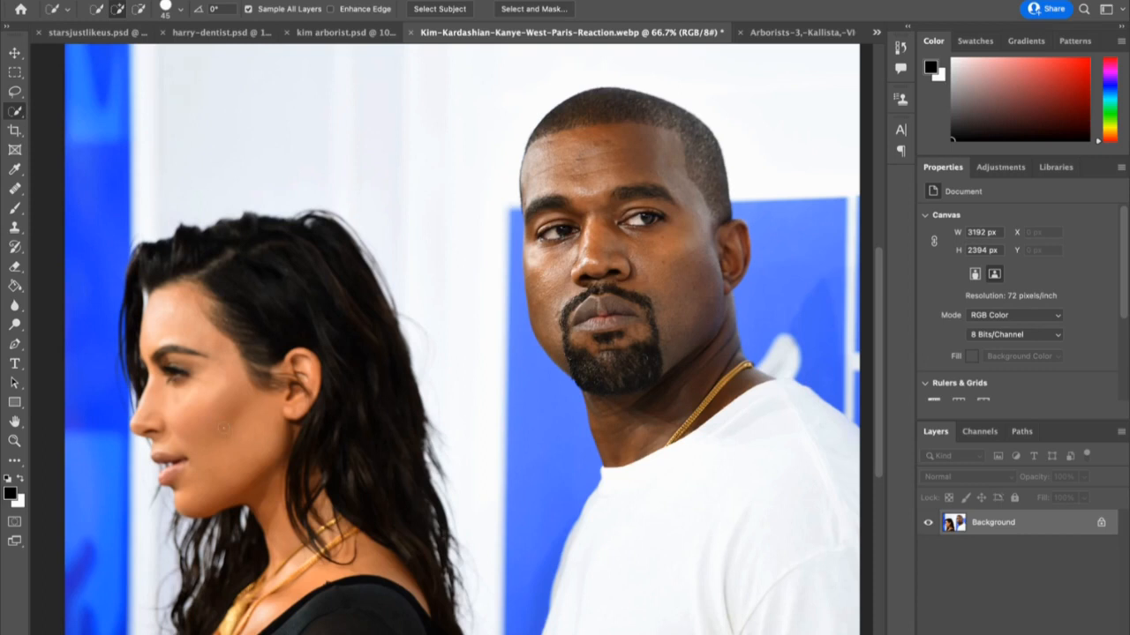
pyautogui.click(439, 9)
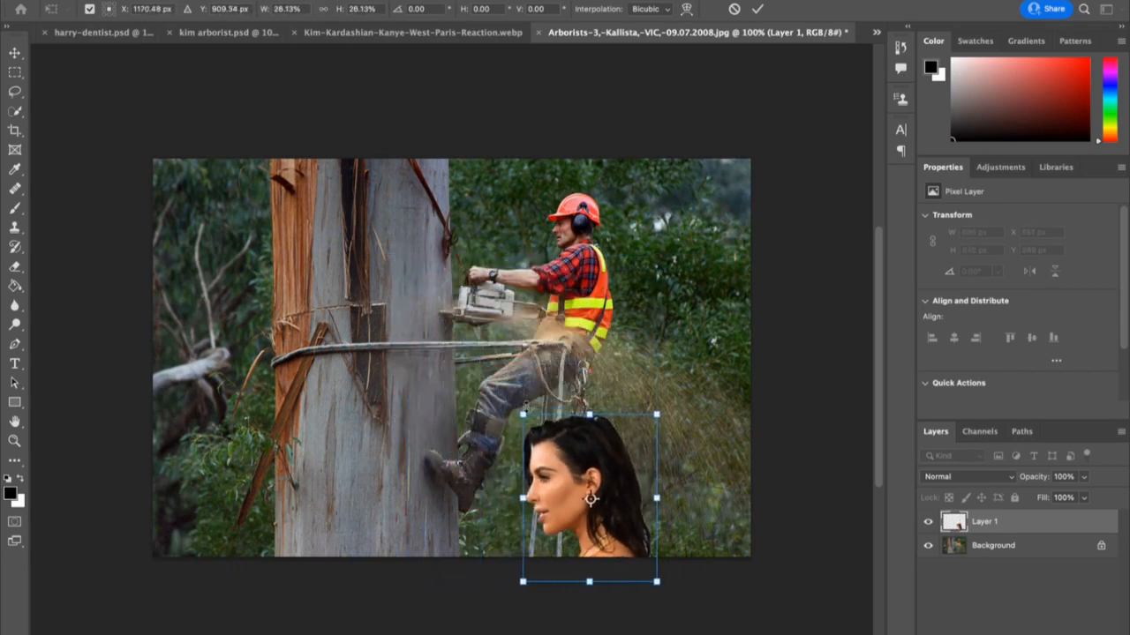
# Scale the pasted head to about 10% and move it over the worker's helmet
pyautogui.moveTo(590, 499); pyautogui.dragTo(575, 327)
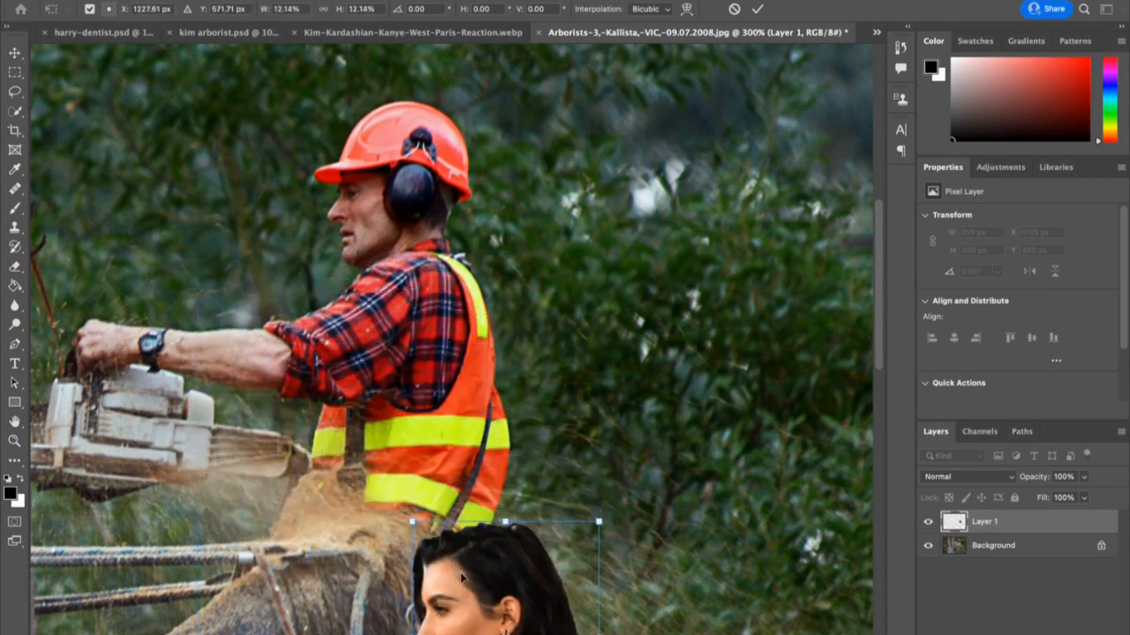
pyautogui.moveTo(506, 572); pyautogui.dragTo(390, 245)
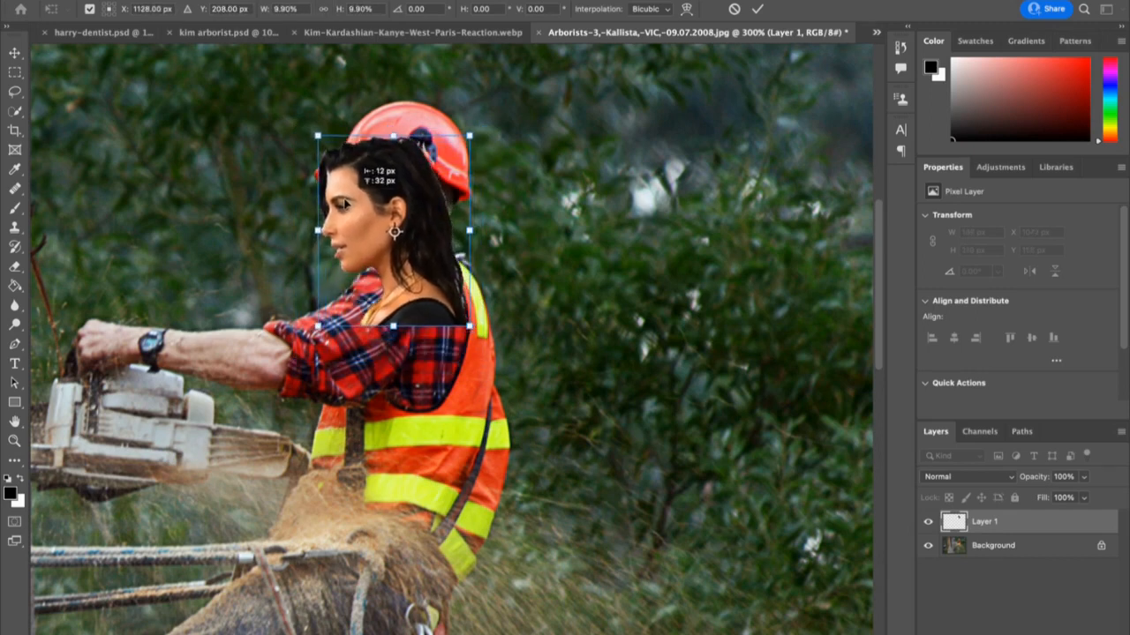
# Nudge the head up onto the helmet and lower Layer 1 opacity to 58%
pyautogui.moveTo(395, 232); pyautogui.dragTo(397, 223)
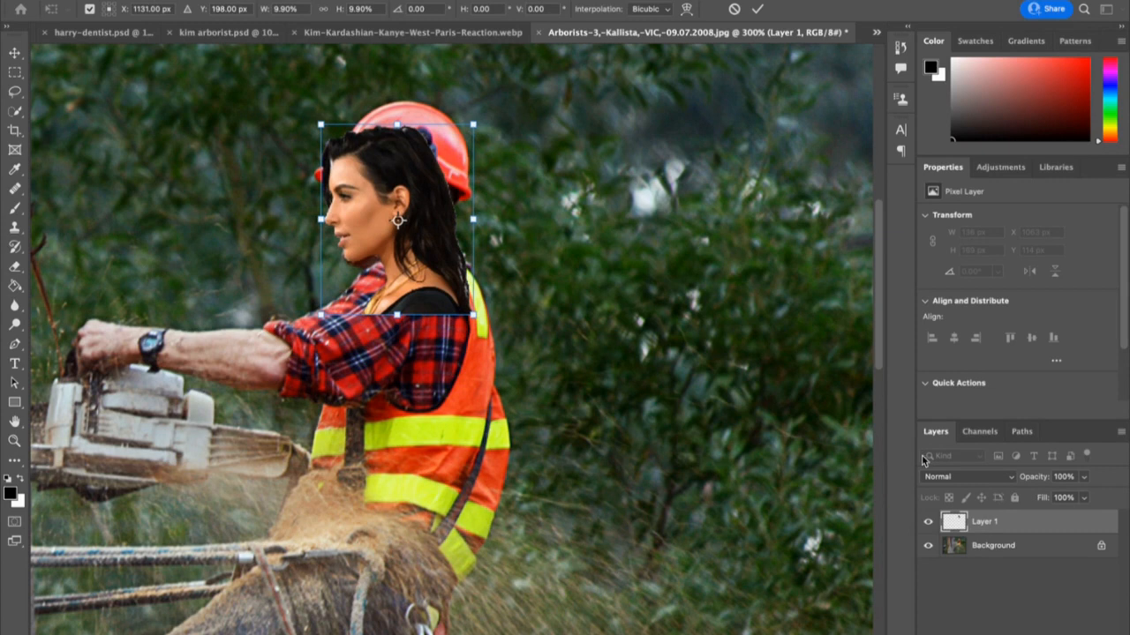
pyautogui.moveTo(1080, 501)
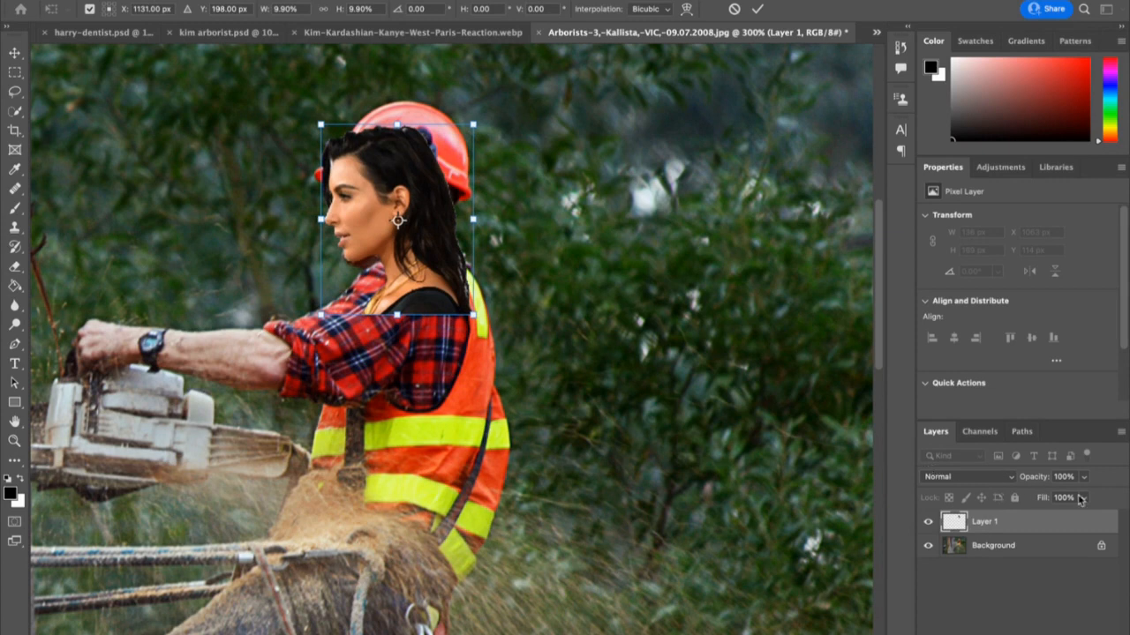
pyautogui.moveTo(1085, 483)
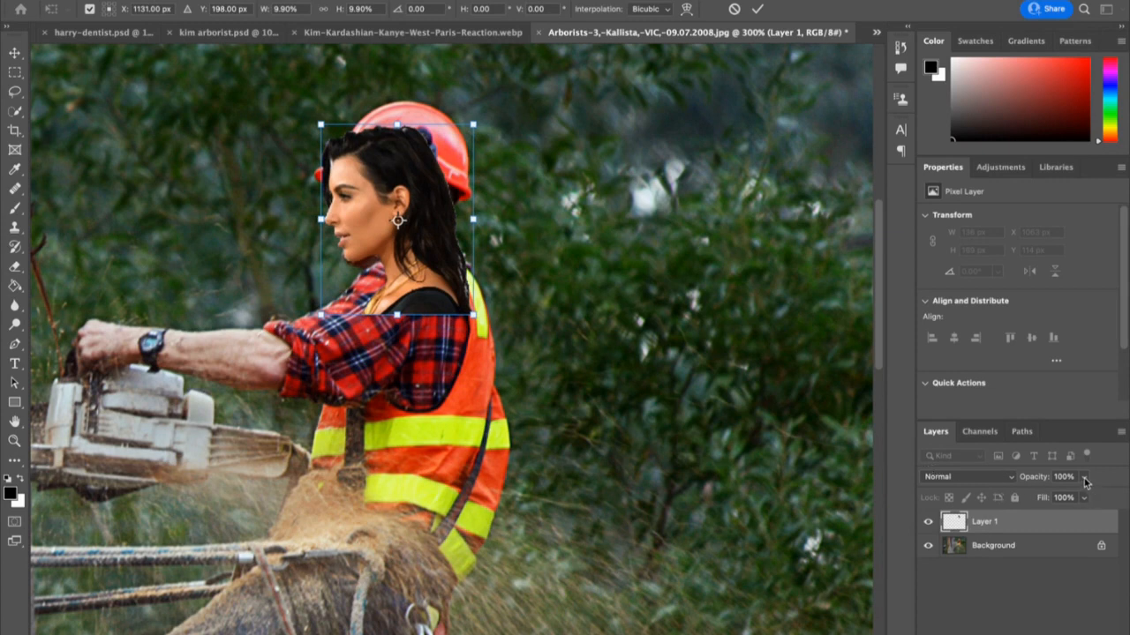
pyautogui.click(1064, 477)
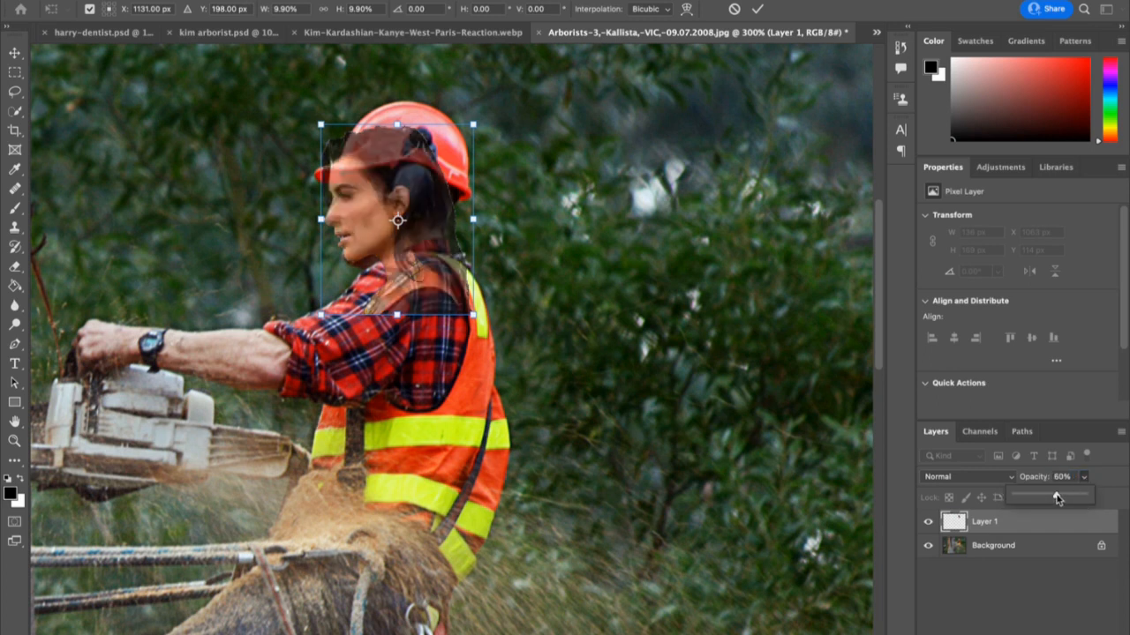
pyautogui.moveTo(1054, 496); pyautogui.dragTo(1054, 496)
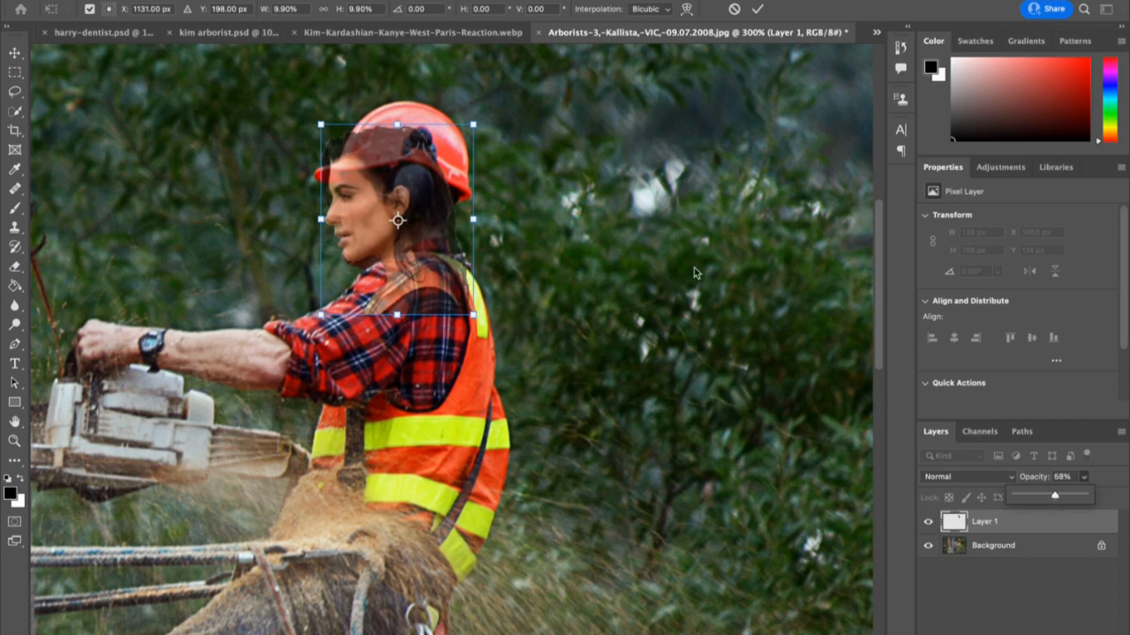
pyautogui.moveTo(365, 219)
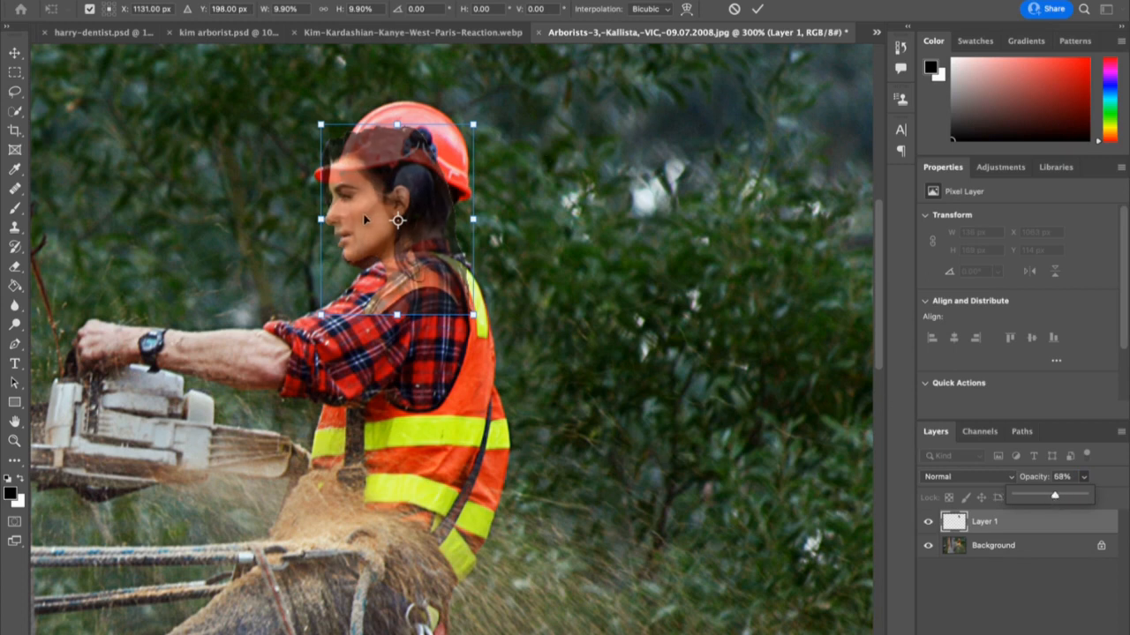
# Align her face with the worker's face, restore 100% opacity, and commit
pyautogui.moveTo(397, 221); pyautogui.dragTo(400, 221)
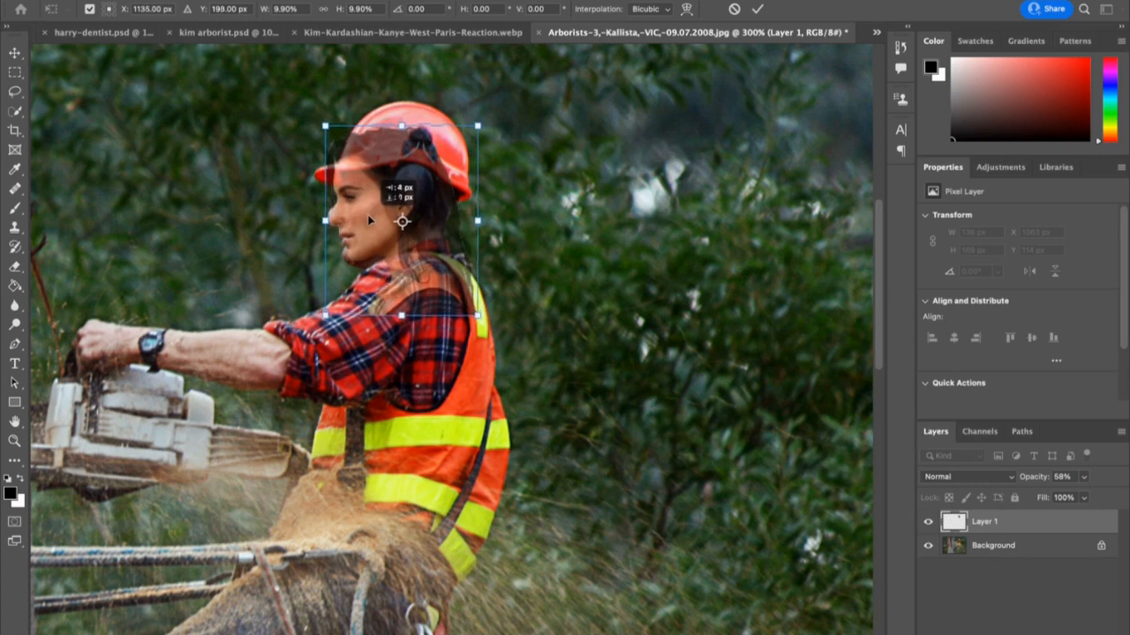
pyautogui.moveTo(401, 223); pyautogui.dragTo(398, 213)
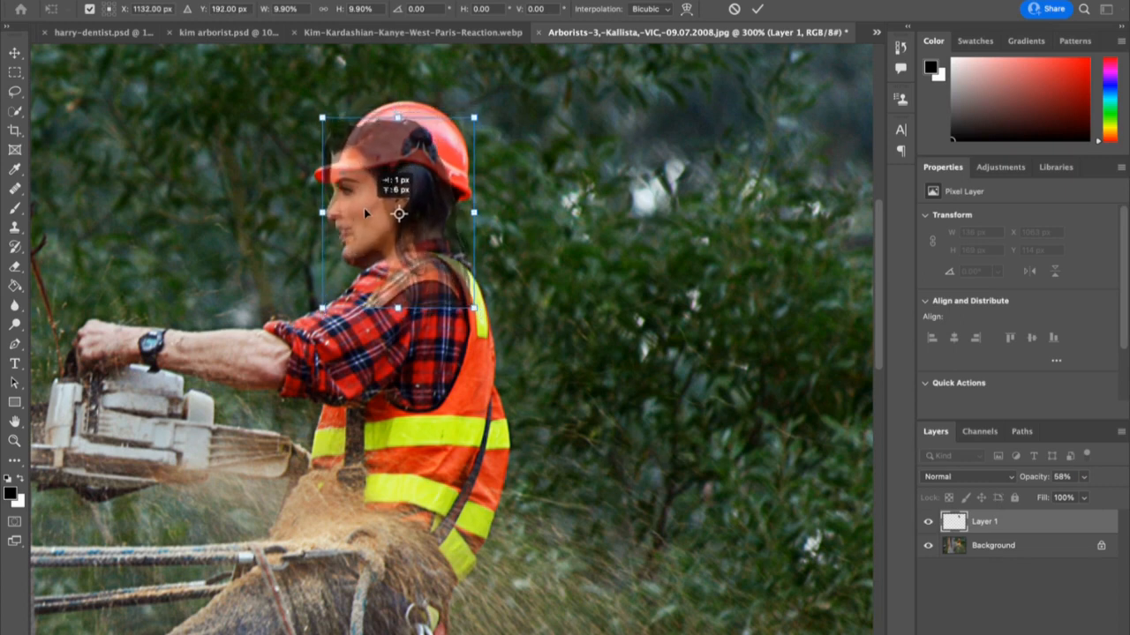
pyautogui.moveTo(398, 214); pyautogui.dragTo(402, 220)
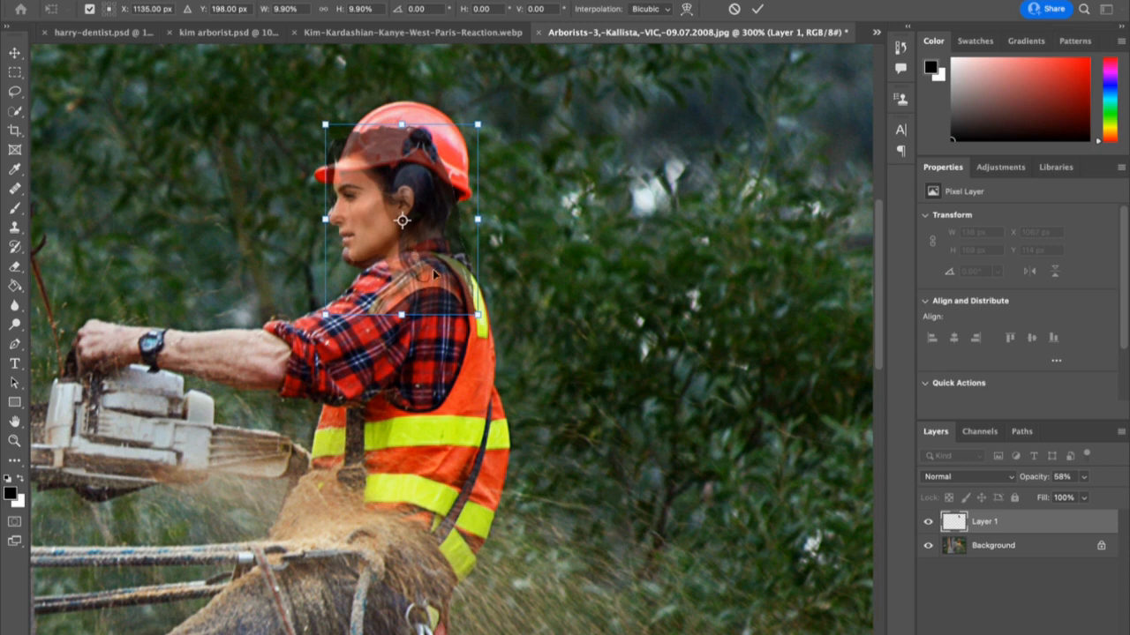
pyautogui.moveTo(352, 201)
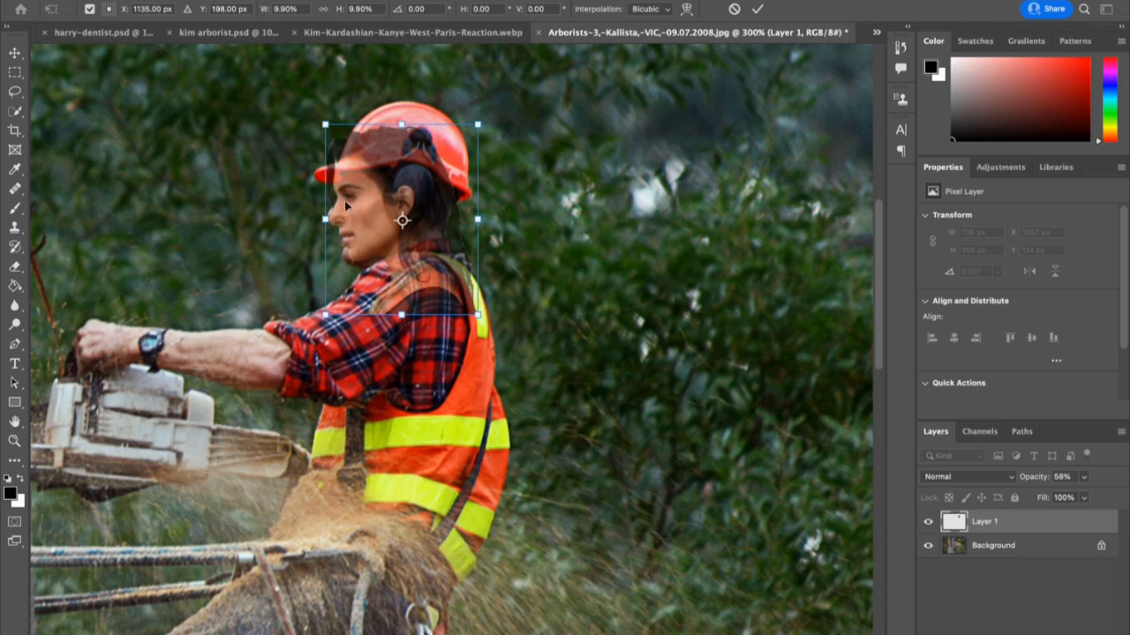
pyautogui.moveTo(388, 244)
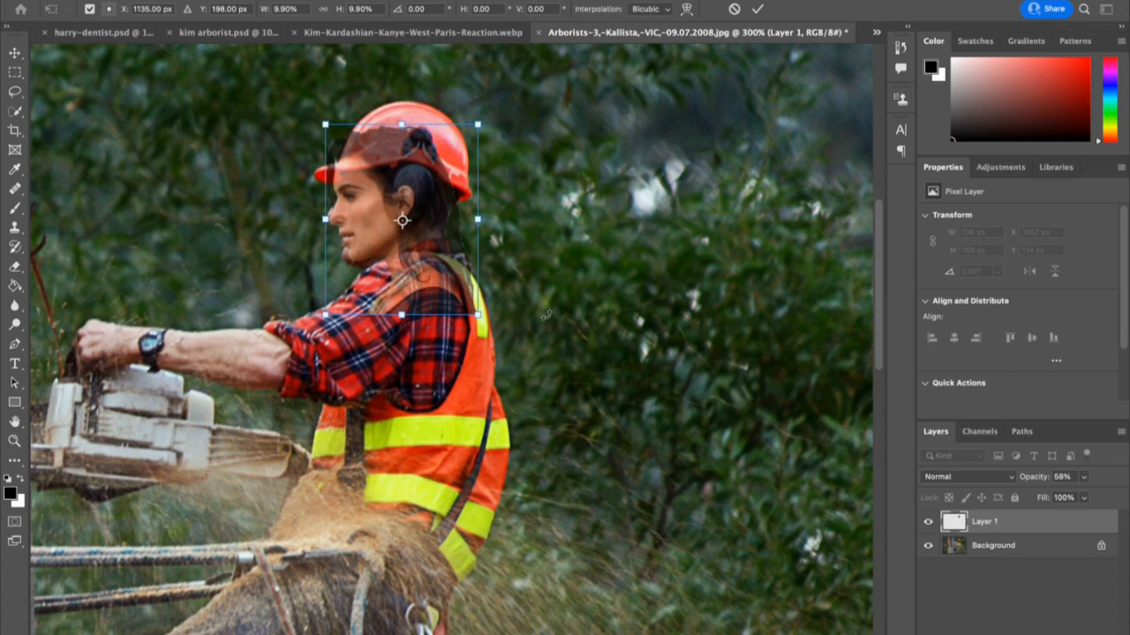
pyautogui.moveTo(1072, 521)
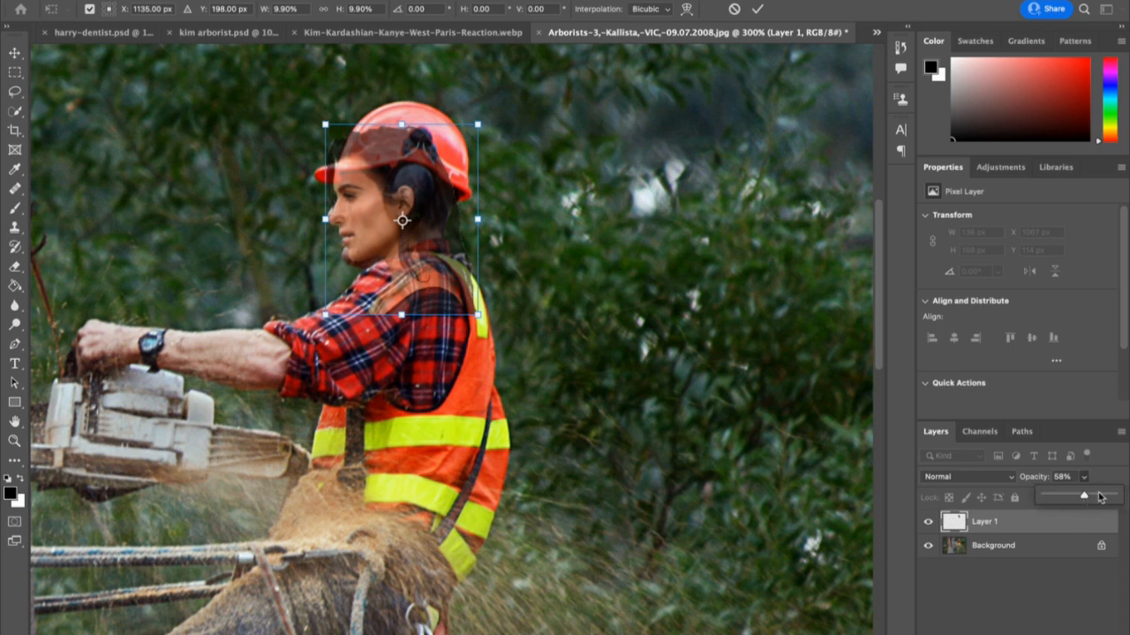
pyautogui.moveTo(1083, 496); pyautogui.dragTo(1114, 496)
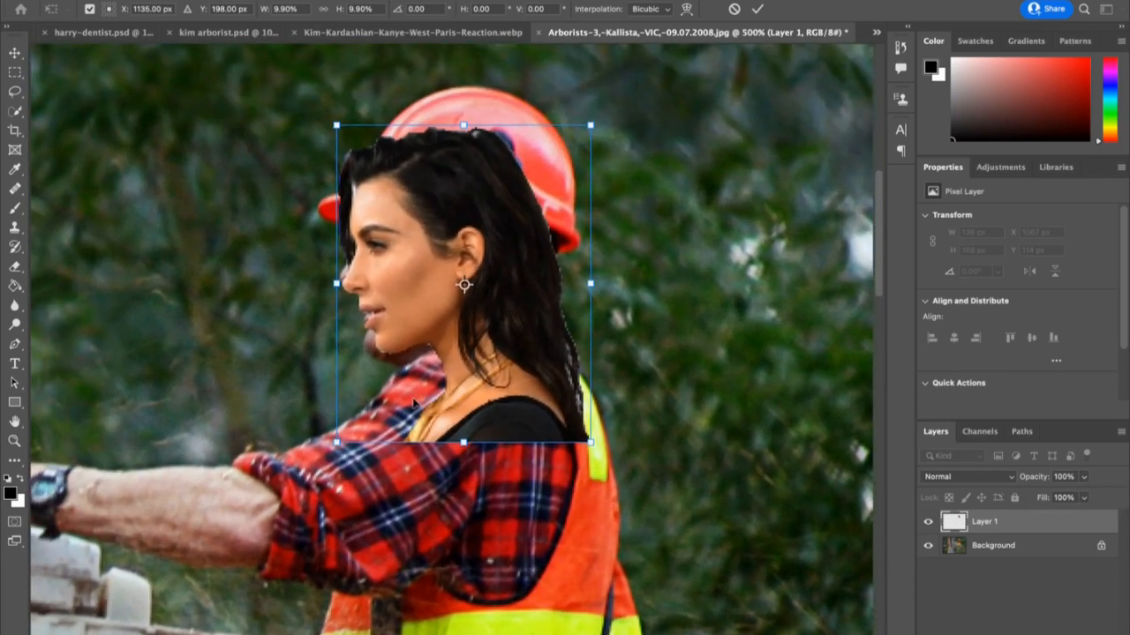
pyautogui.moveTo(422, 342)
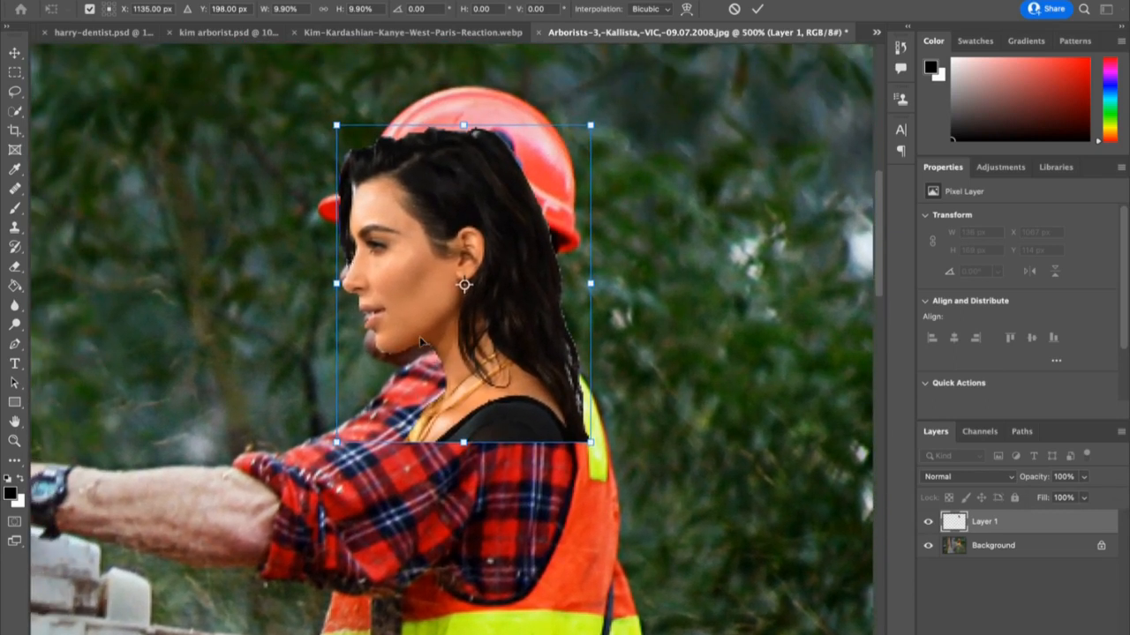
pyautogui.moveTo(827, 121)
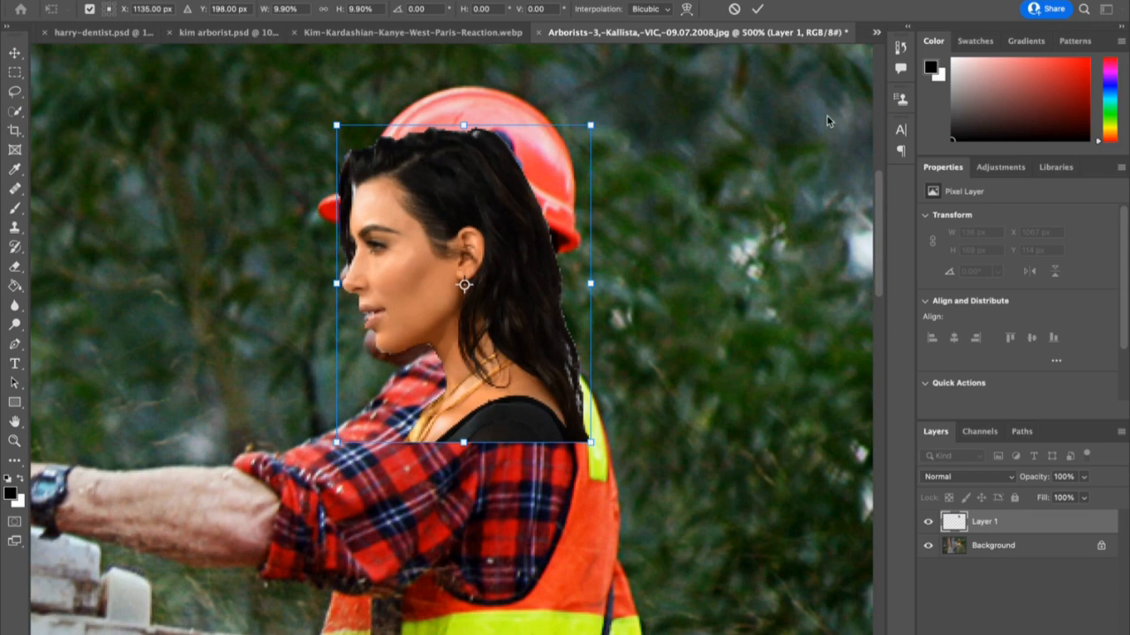
pyautogui.click(756, 10)
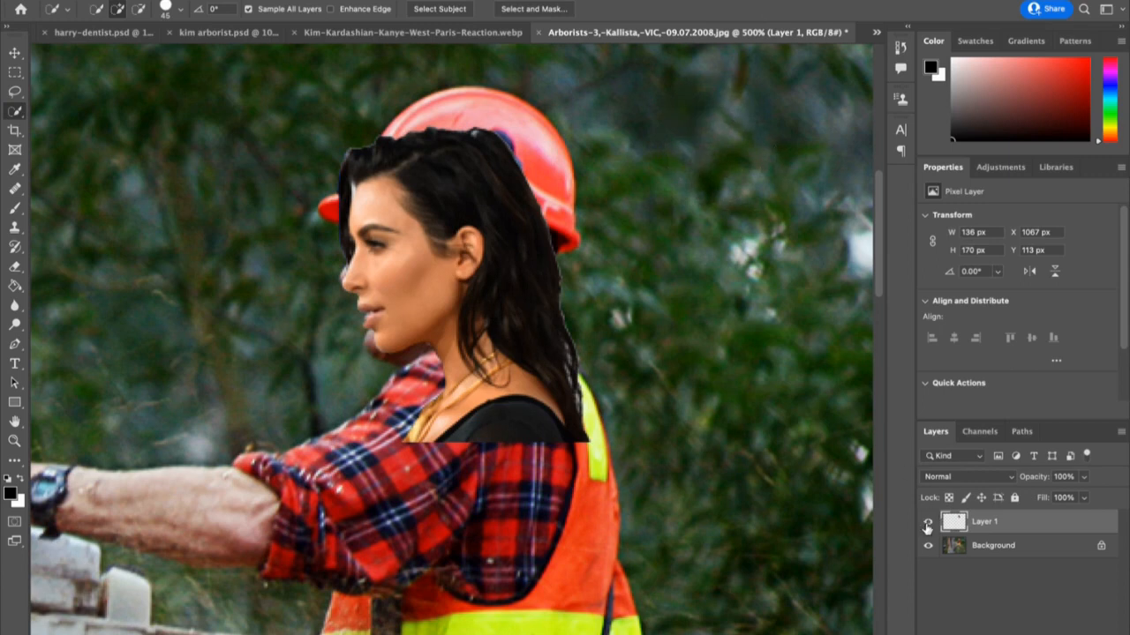
# Hide Layer 1 and clone foliage over the arborist's face and profile
pyautogui.click(928, 521)
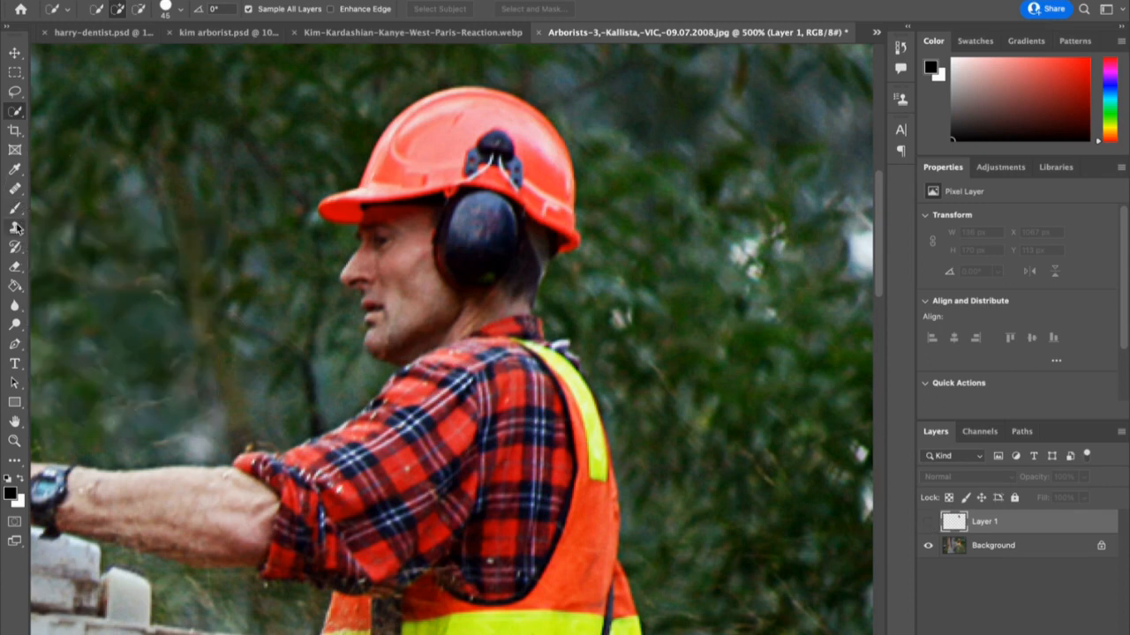
pyautogui.click(15, 227)
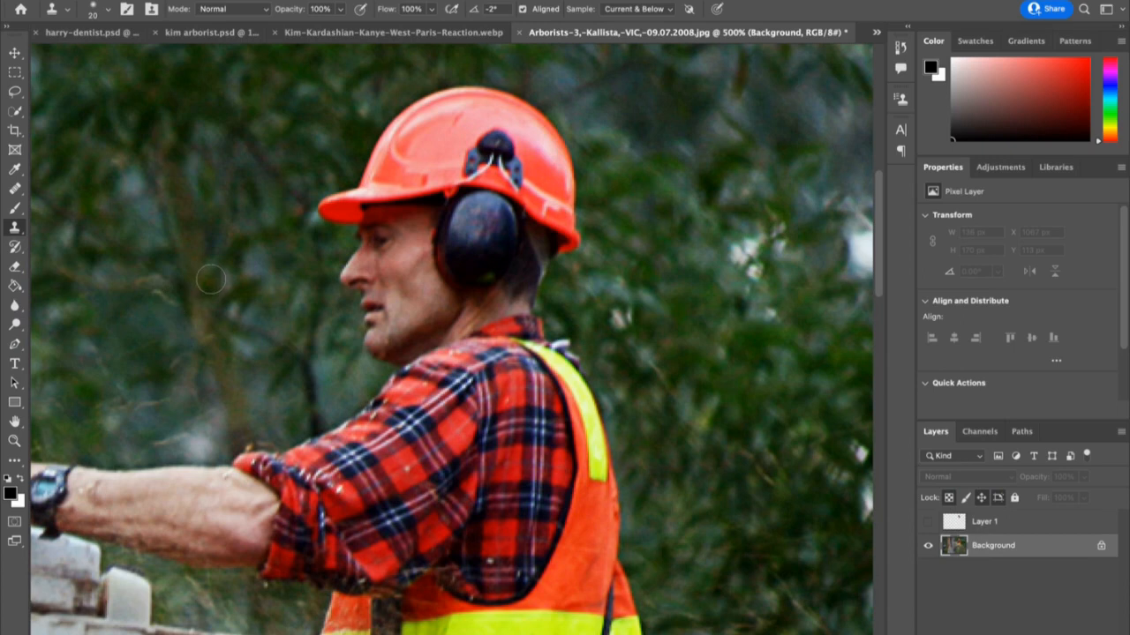
pyautogui.moveTo(195, 230)
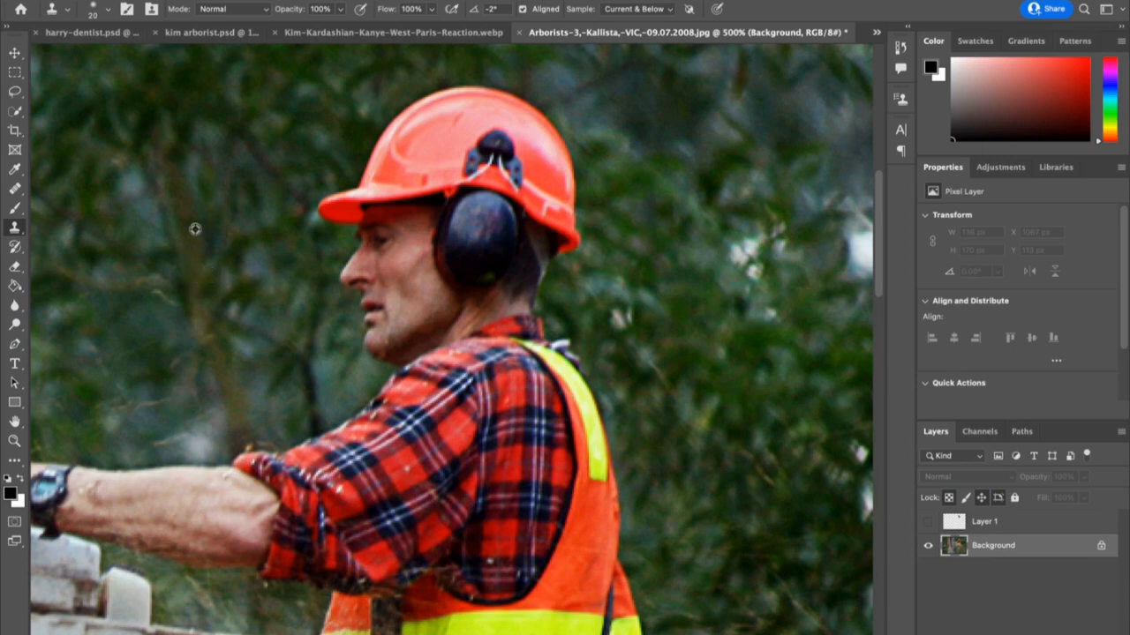
pyautogui.moveTo(203, 240)
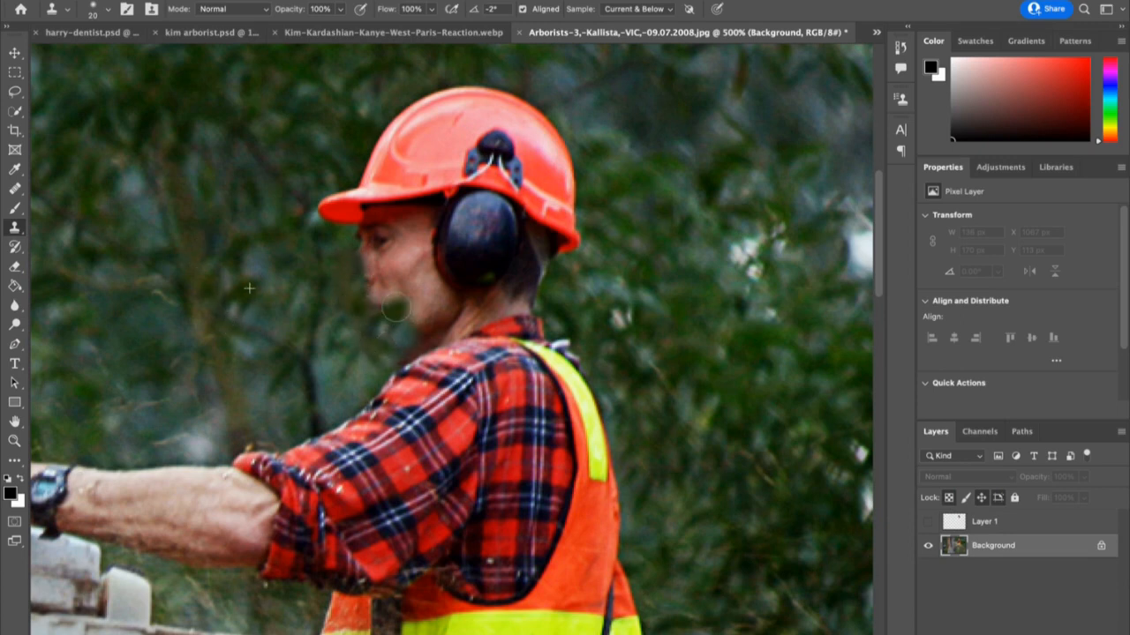
pyautogui.moveTo(392, 308); pyautogui.dragTo(360, 239)
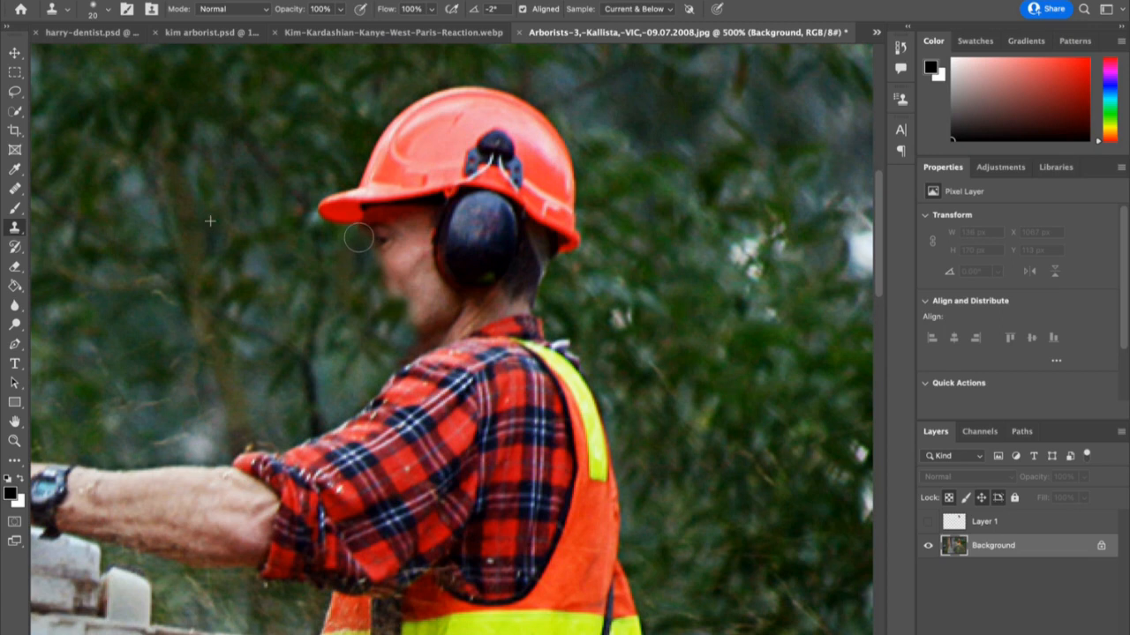
pyautogui.moveTo(359, 238); pyautogui.dragTo(397, 318)
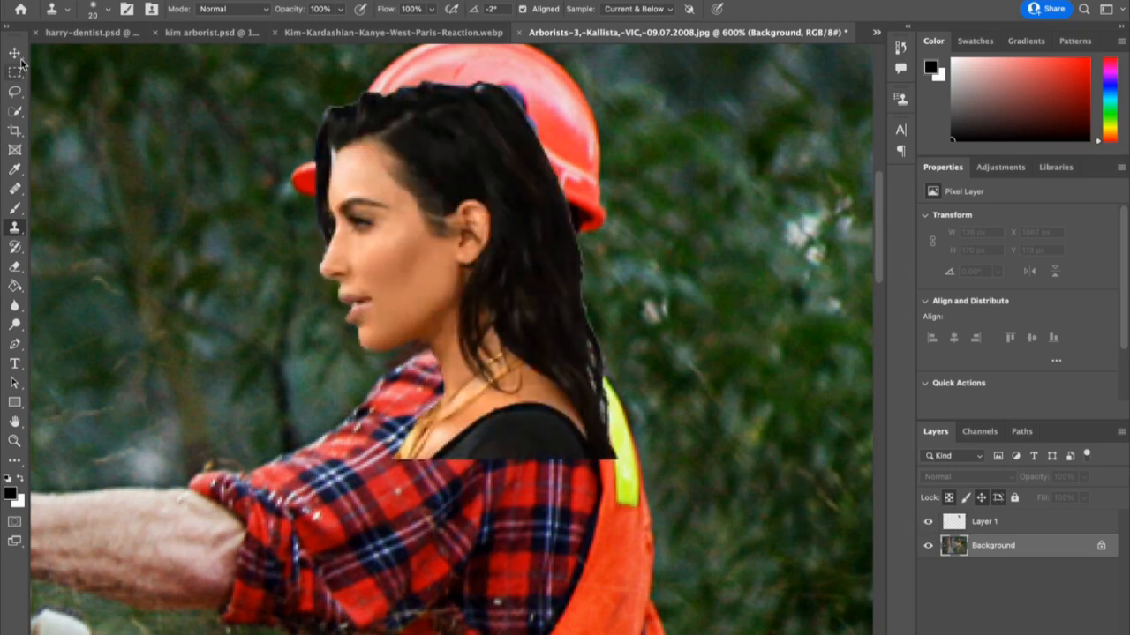
# Select Layer 1 and rotate the cutout about 2.8° to match the head angle
pyautogui.click(15, 53)
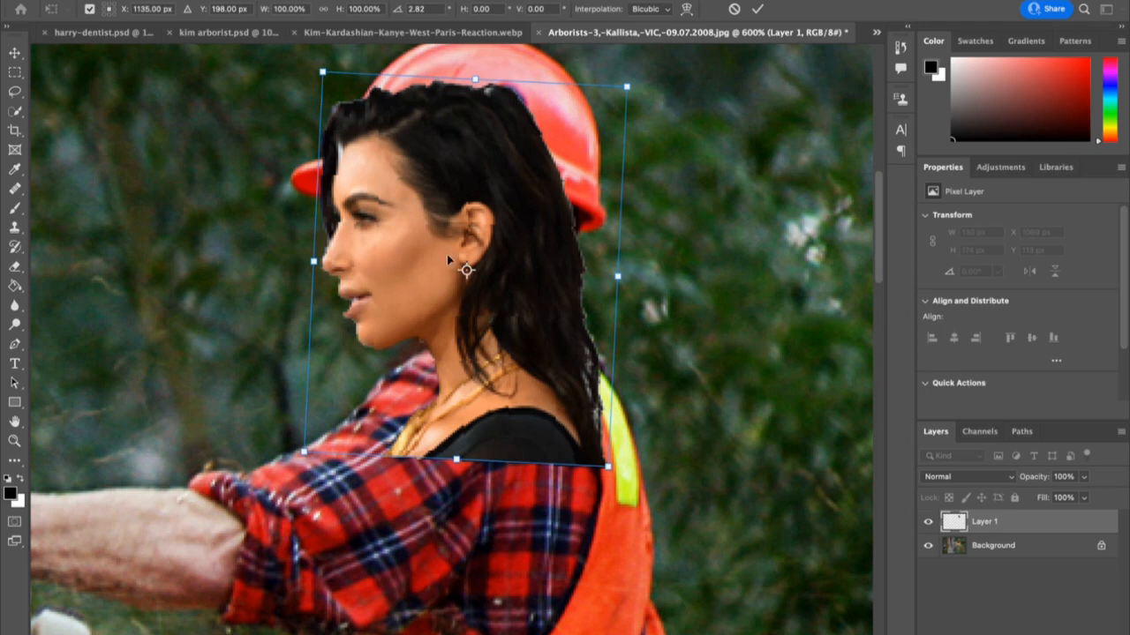
pyautogui.moveTo(467, 269); pyautogui.dragTo(468, 271)
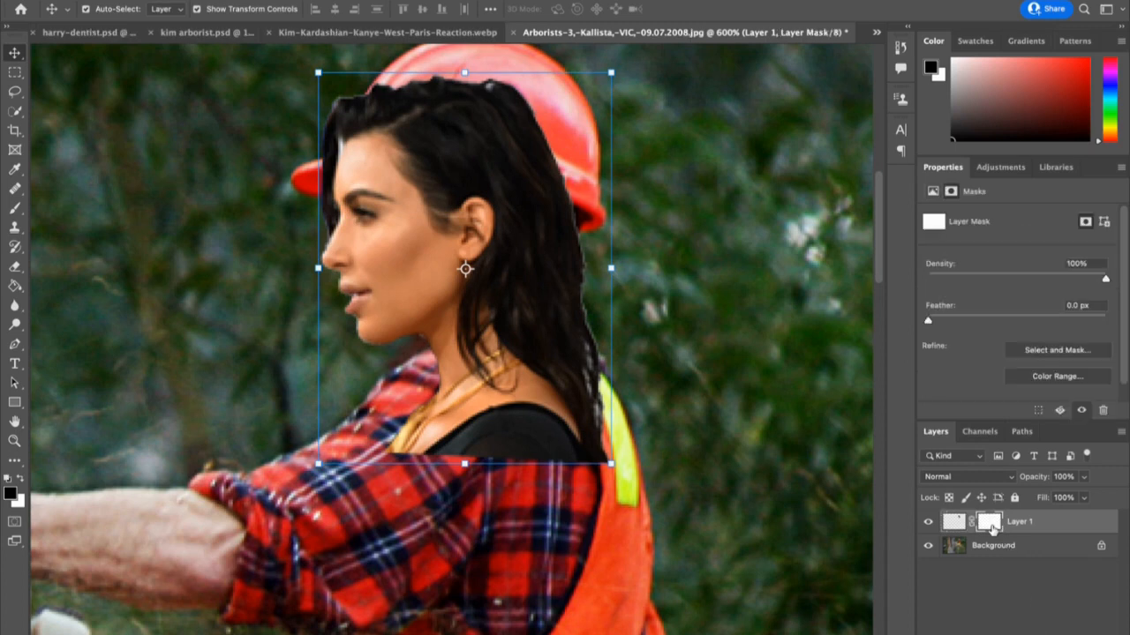
pyautogui.moveTo(13, 216)
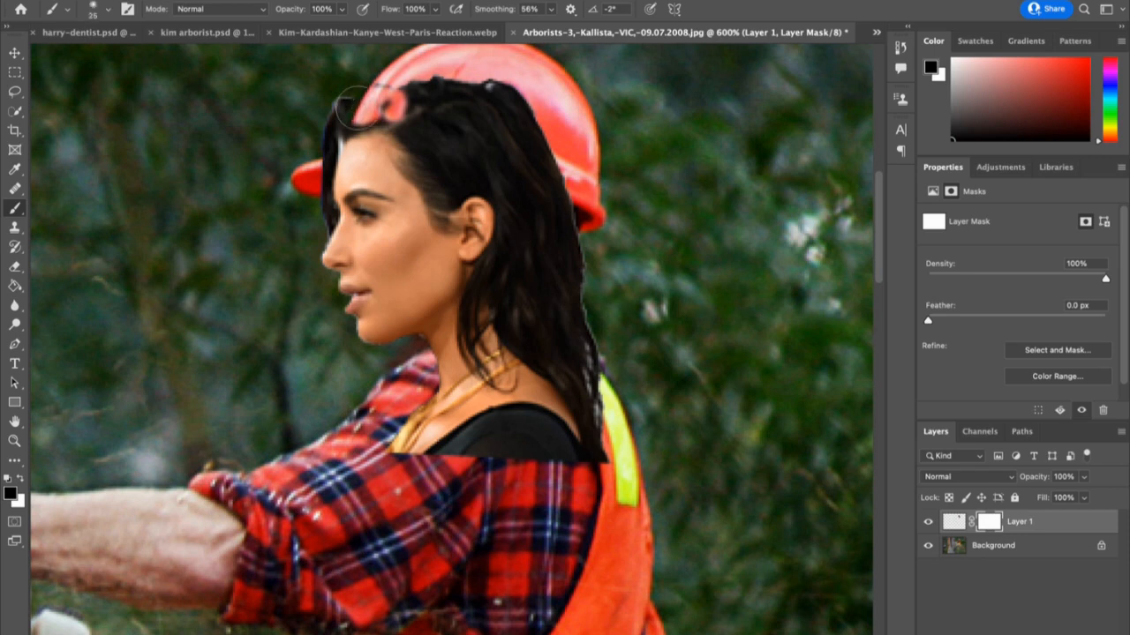
# Paint black on Layer 1's mask to reveal the helmet crown and brim over her hair
pyautogui.moveTo(353, 102); pyautogui.dragTo(476, 102)
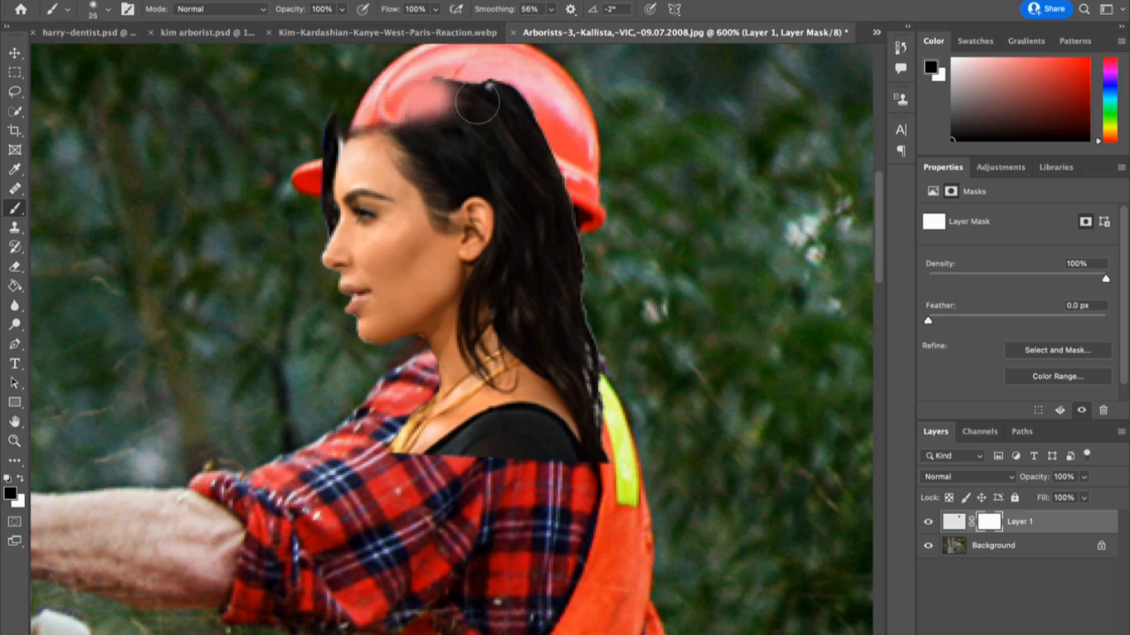
pyautogui.moveTo(476, 101); pyautogui.dragTo(490, 133)
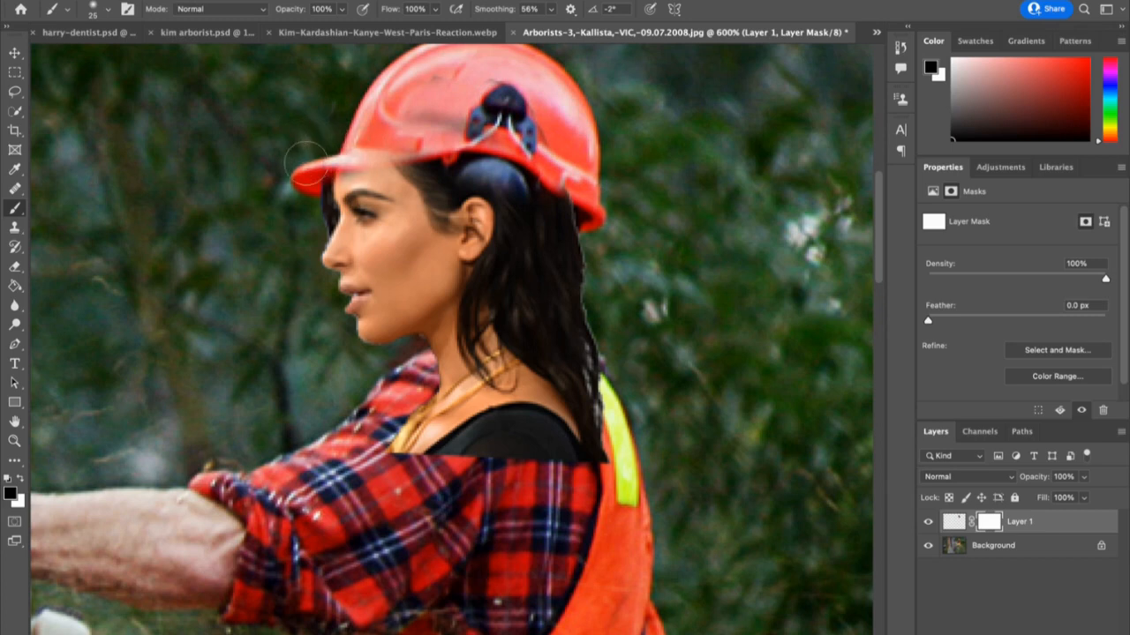
pyautogui.moveTo(309, 168); pyautogui.dragTo(454, 168)
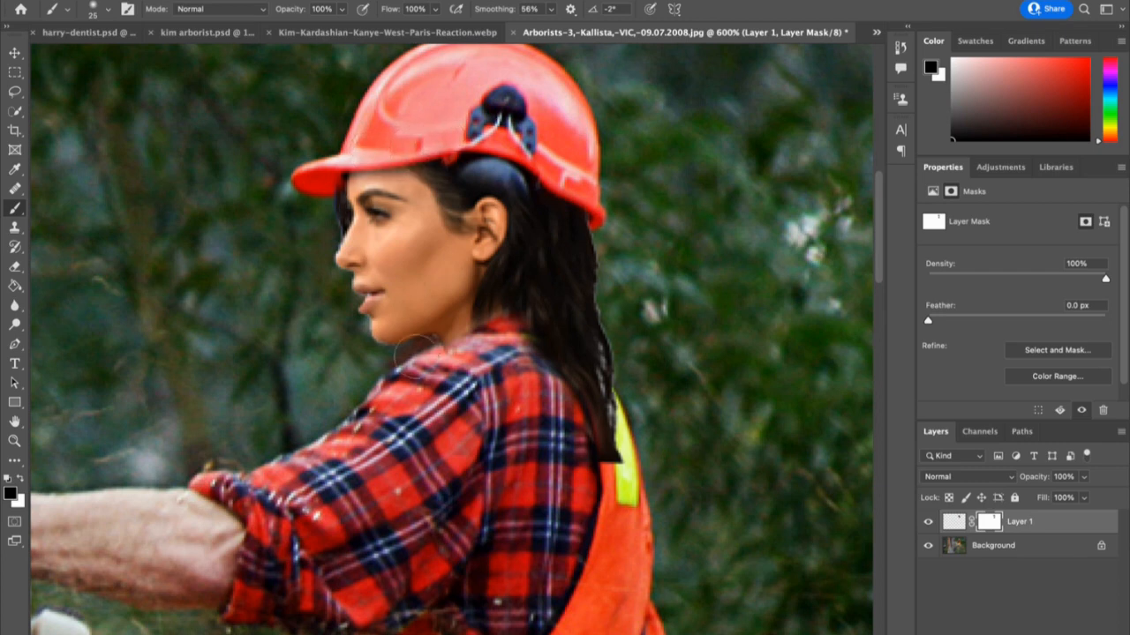
pyautogui.moveTo(495, 325)
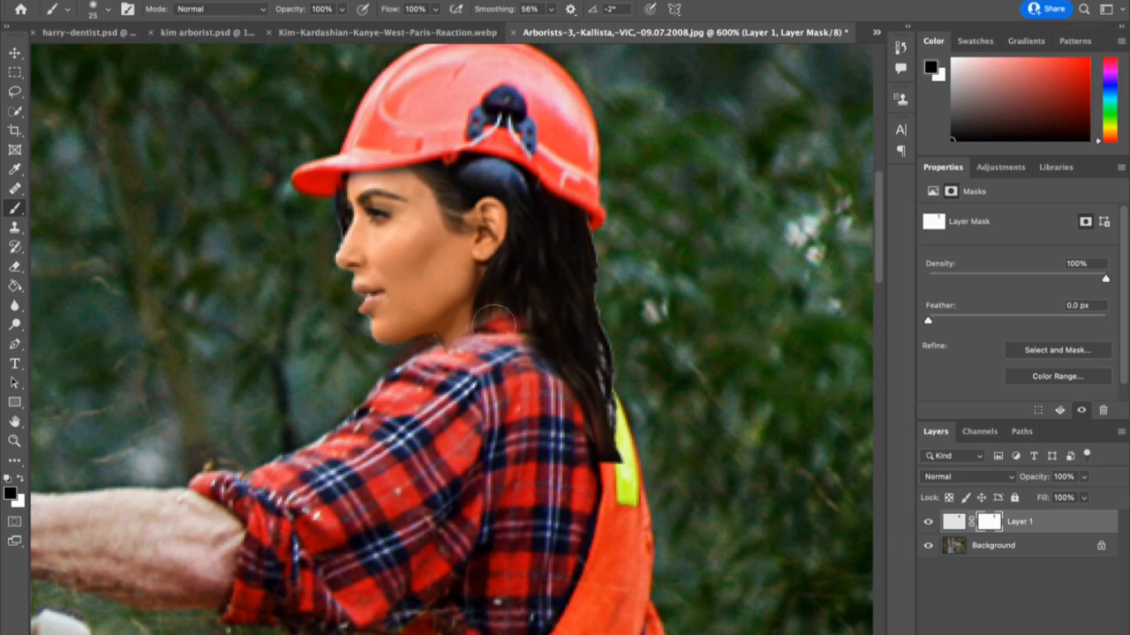
pyautogui.moveTo(516, 312)
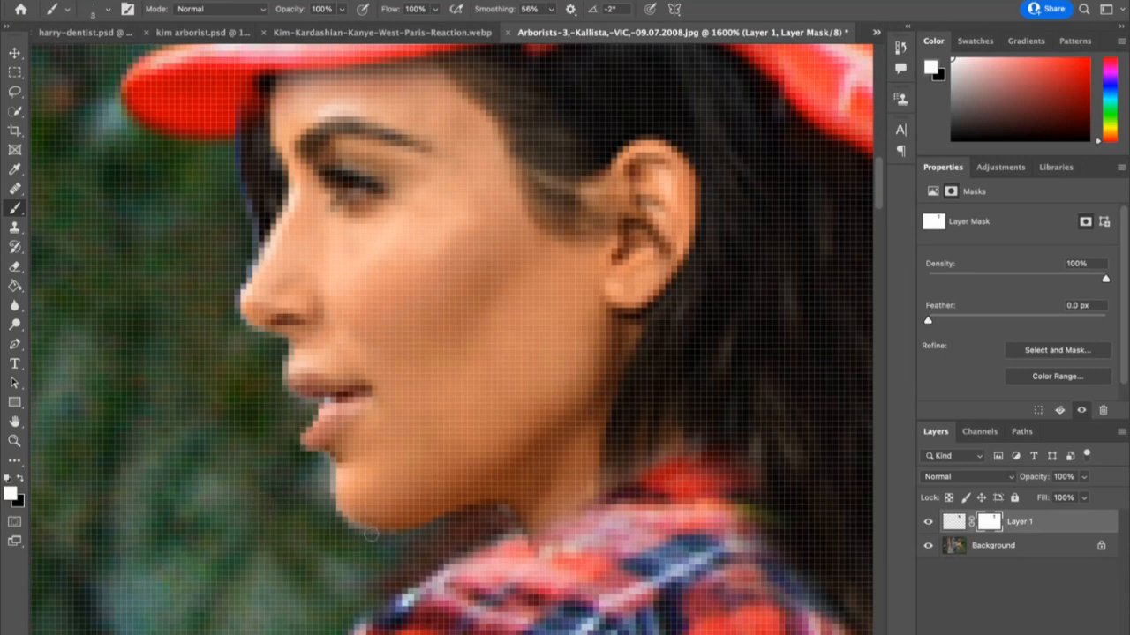
pyautogui.moveTo(380, 525)
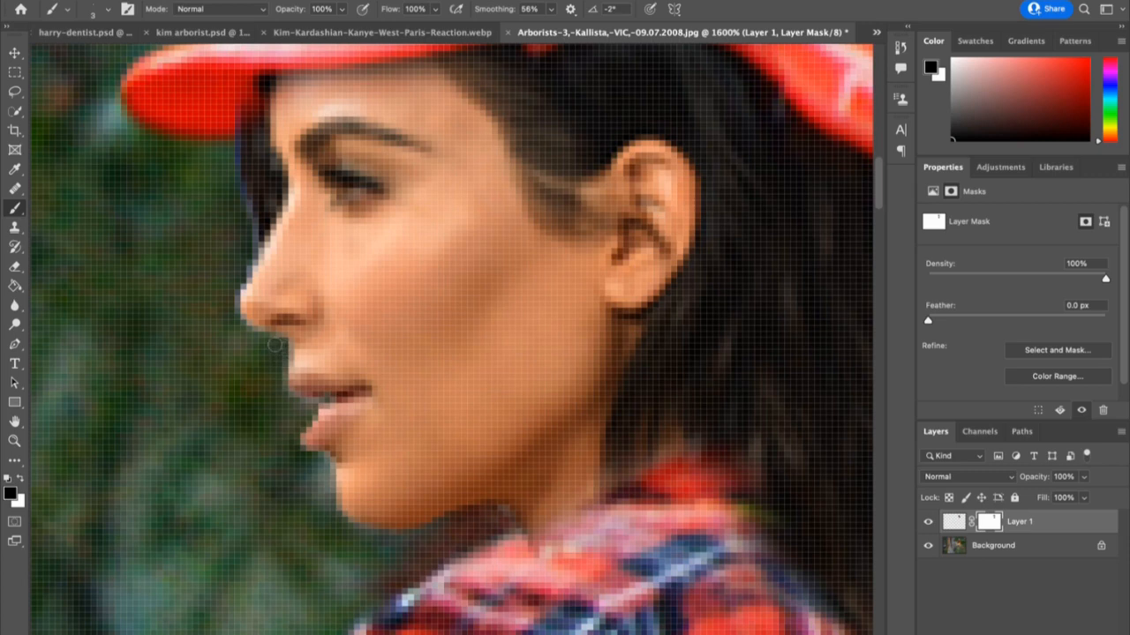
pyautogui.moveTo(230, 313)
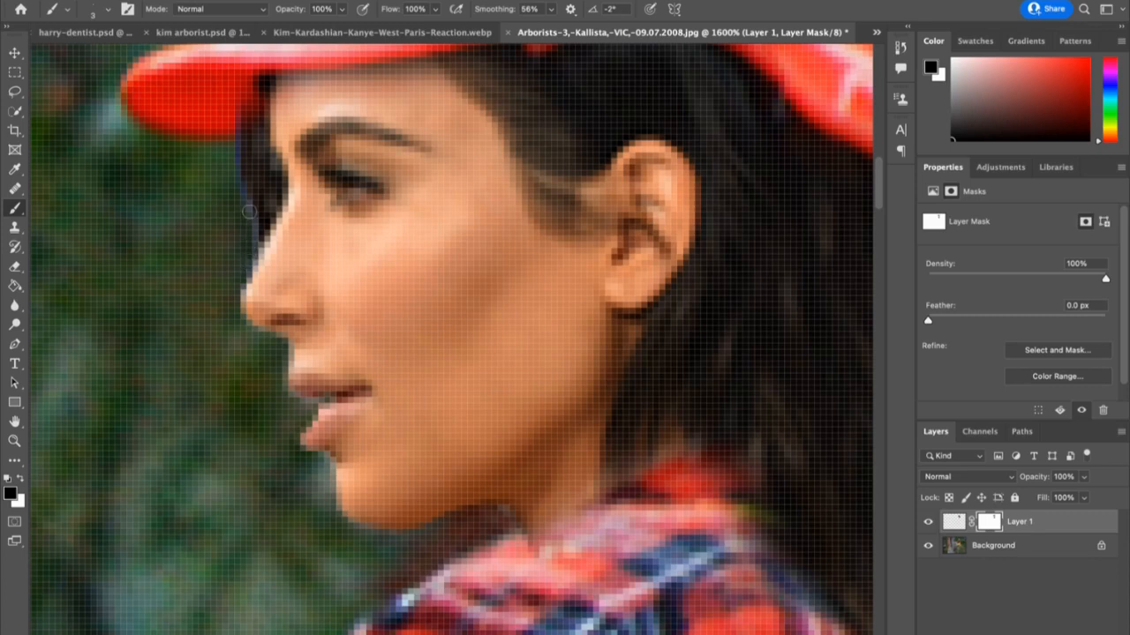
pyautogui.moveTo(236, 193)
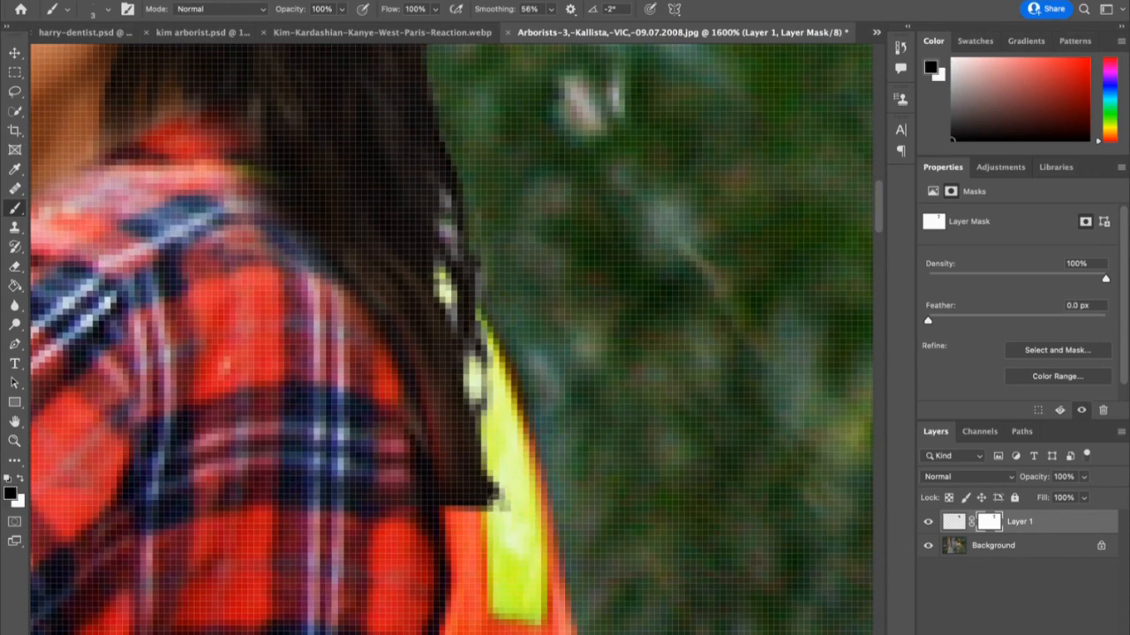
# Refine the mask along the hair edge beside the safety vest
pyautogui.click(484, 490)
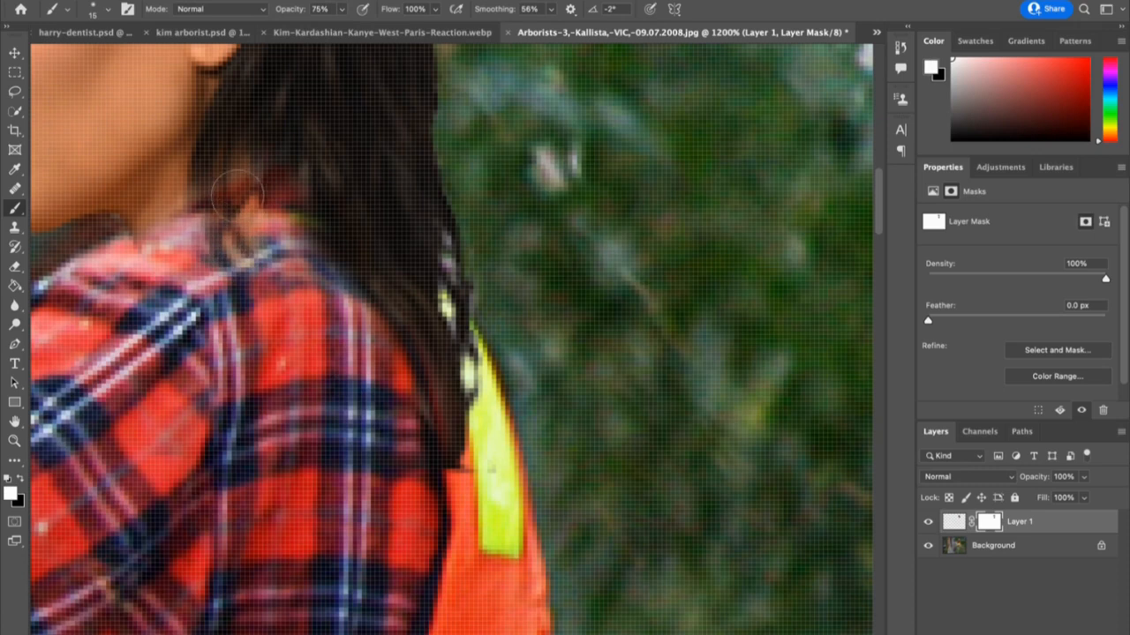
# Paint softly on the mask at the shirt collar to blend hair and neck
pyautogui.moveTo(238, 194); pyautogui.dragTo(251, 239)
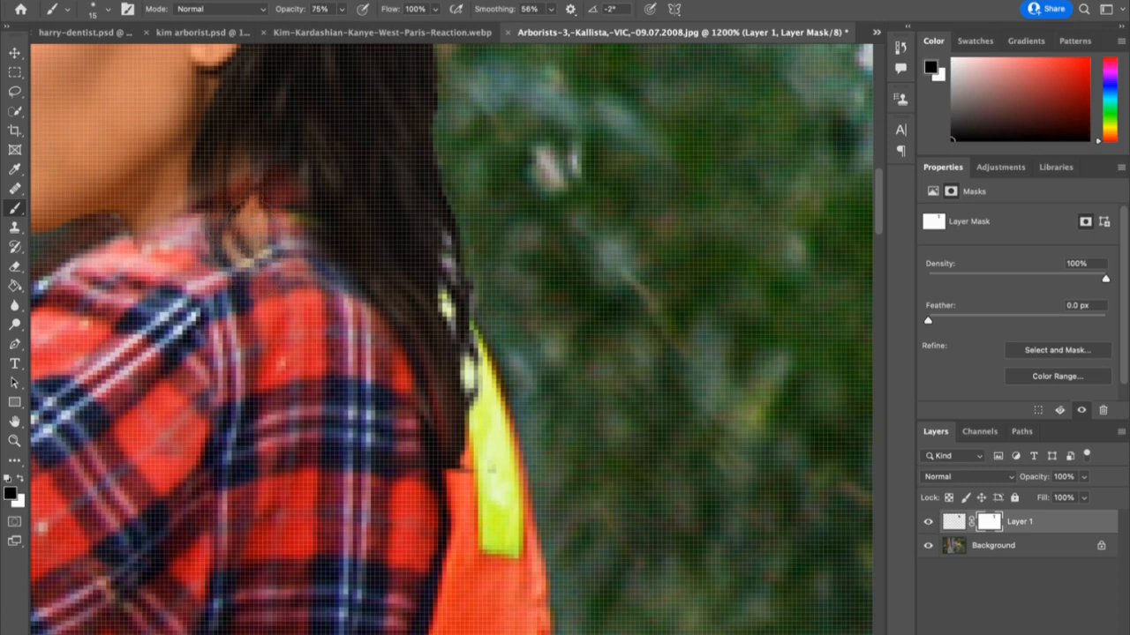
pyautogui.click(256, 238)
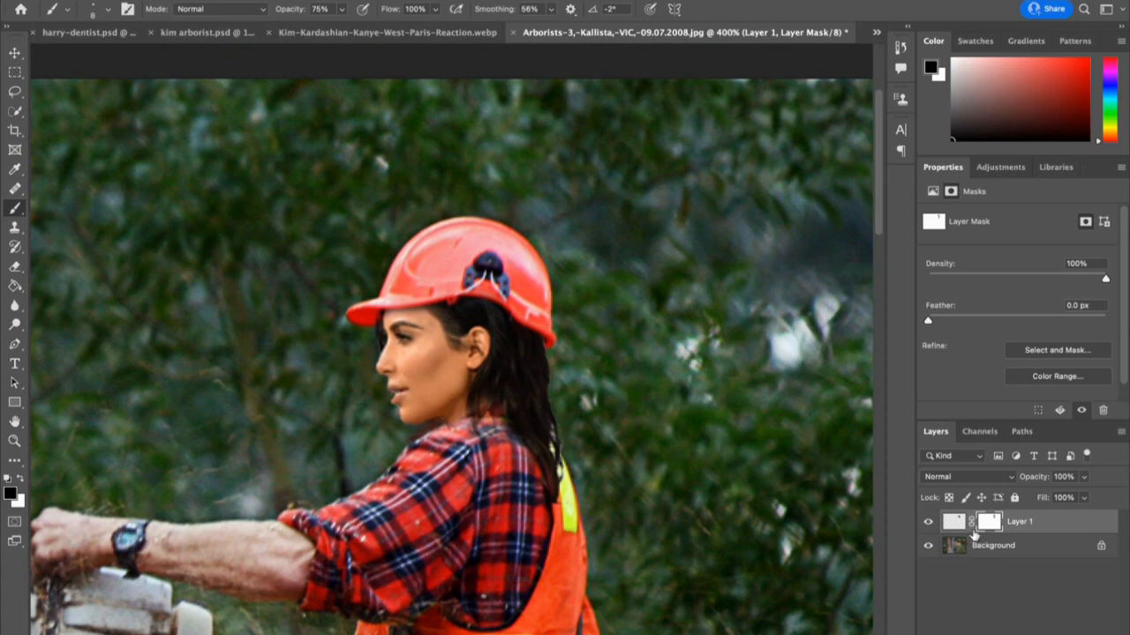
pyautogui.moveTo(957, 528)
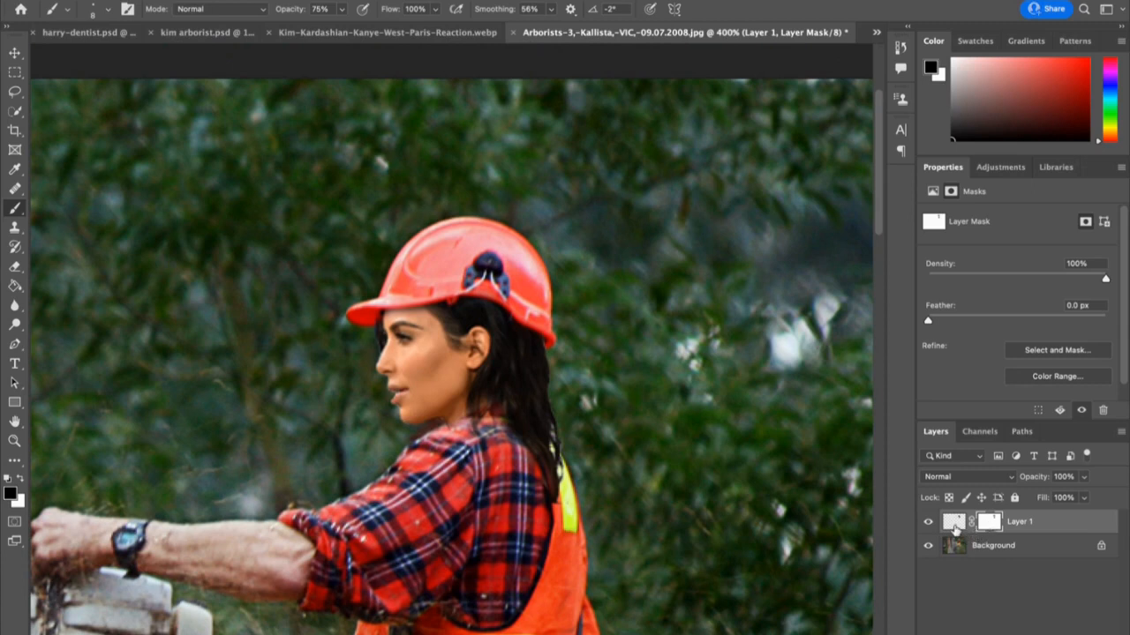
# Apply Camera Raw to Layer 1: Exposure −0.80, Highlights −11, Temperature −7
pyautogui.click(953, 521)
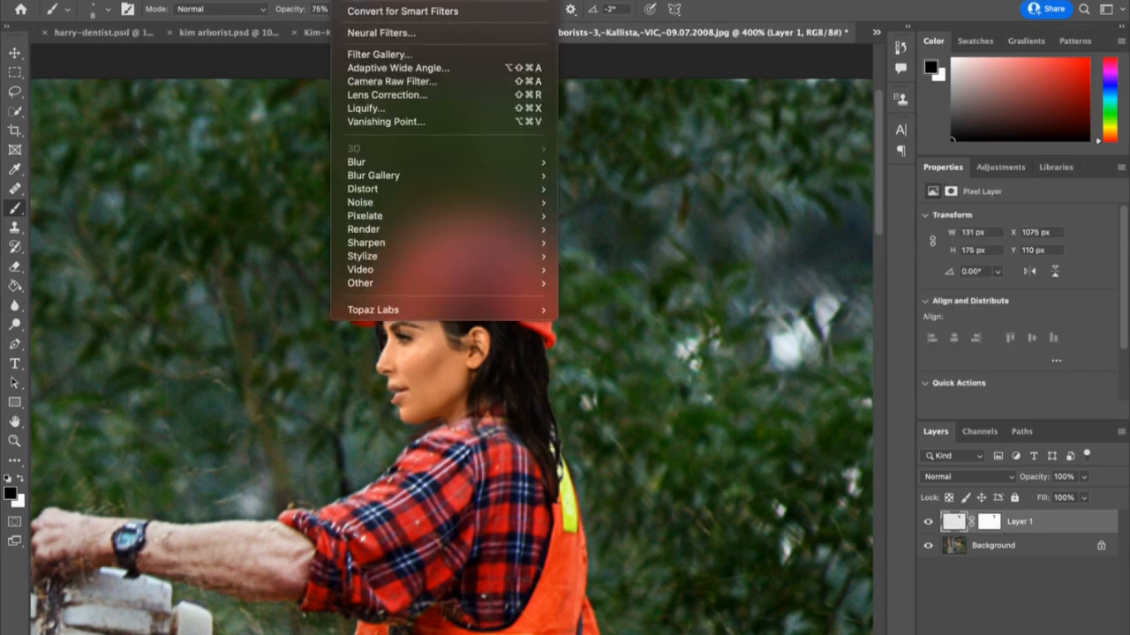
pyautogui.moveTo(392, 82)
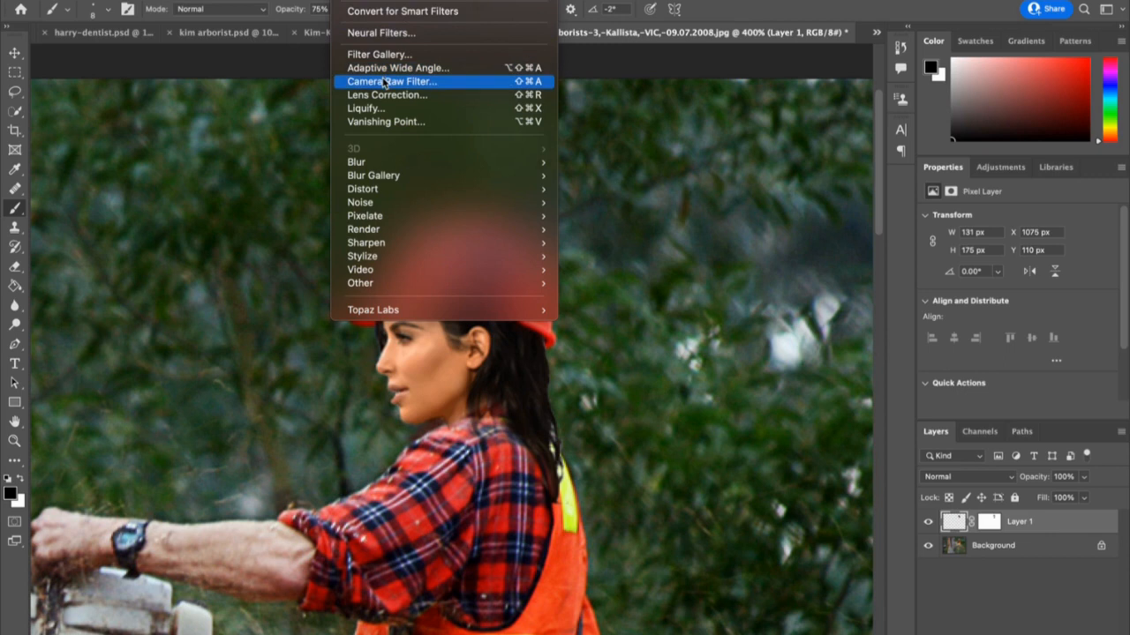
pyautogui.click(393, 81)
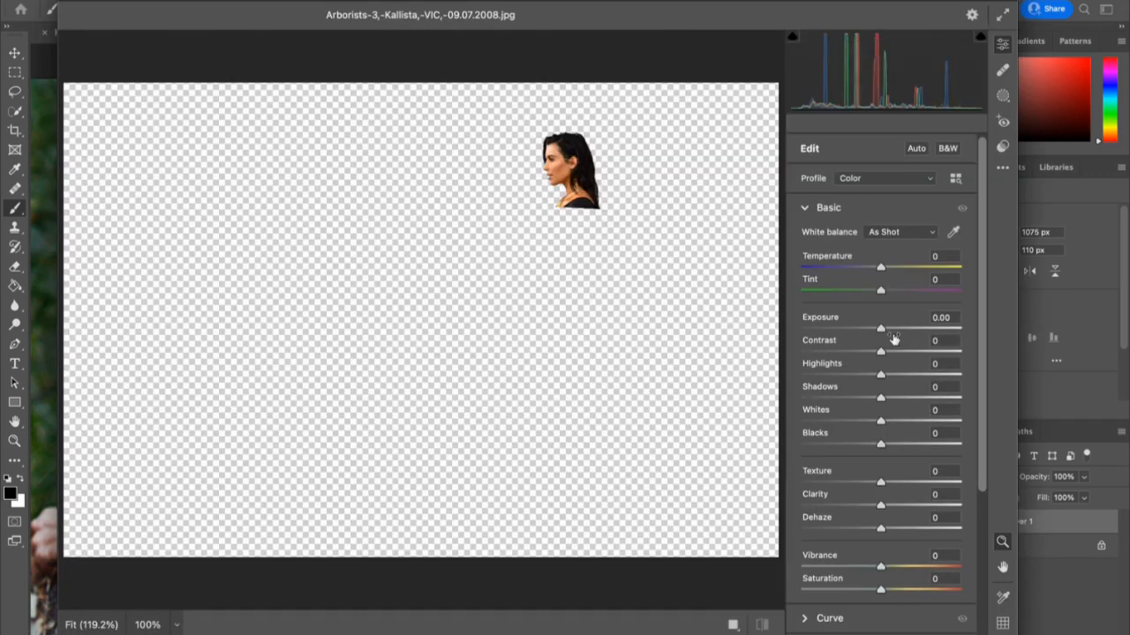
pyautogui.moveTo(571, 503)
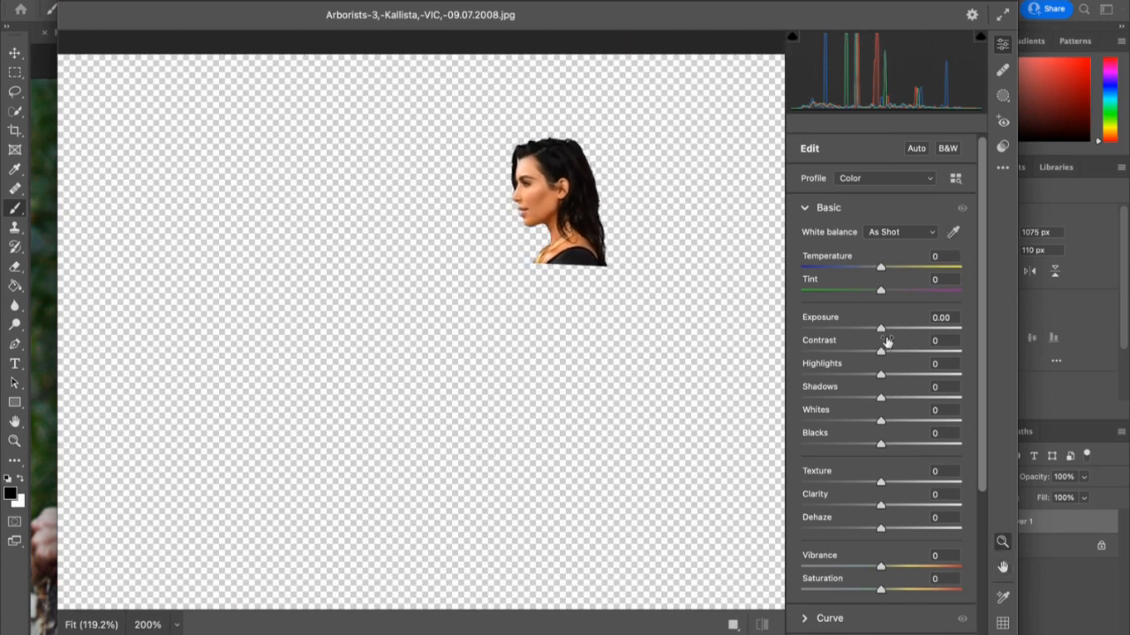
pyautogui.moveTo(880, 327); pyautogui.dragTo(864, 326)
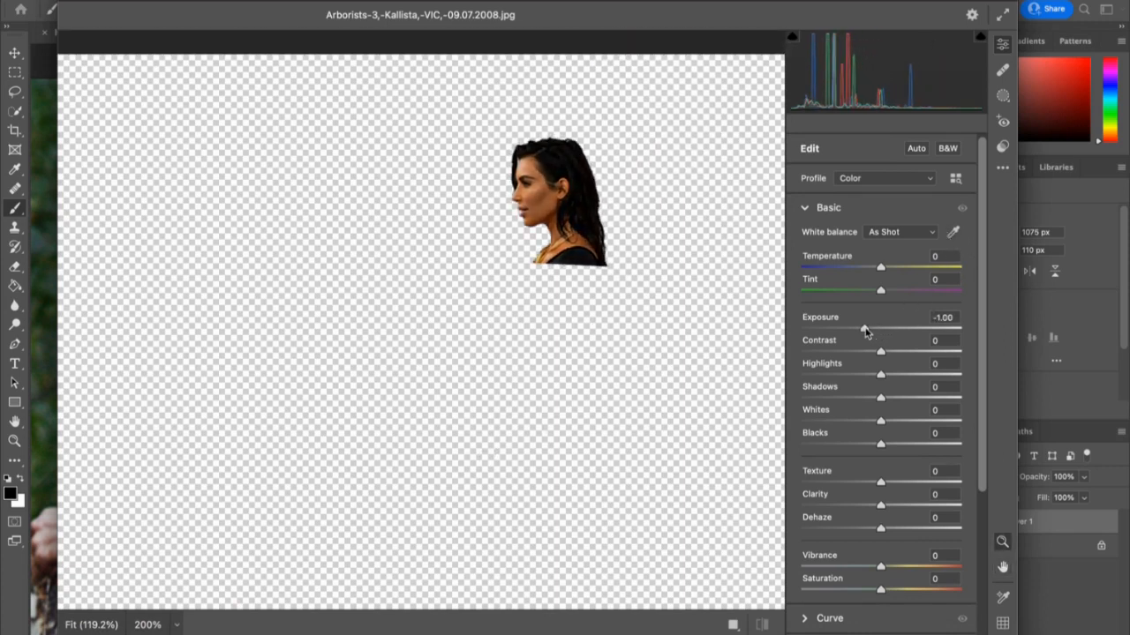
pyautogui.moveTo(861, 328); pyautogui.dragTo(869, 328)
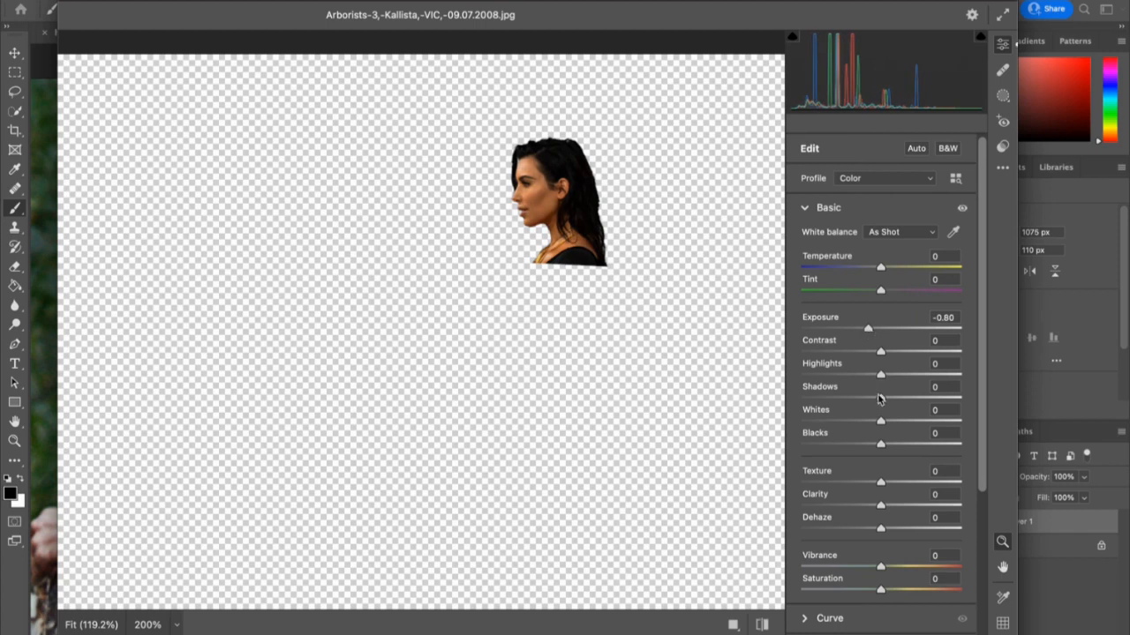
pyautogui.moveTo(880, 374); pyautogui.dragTo(869, 374)
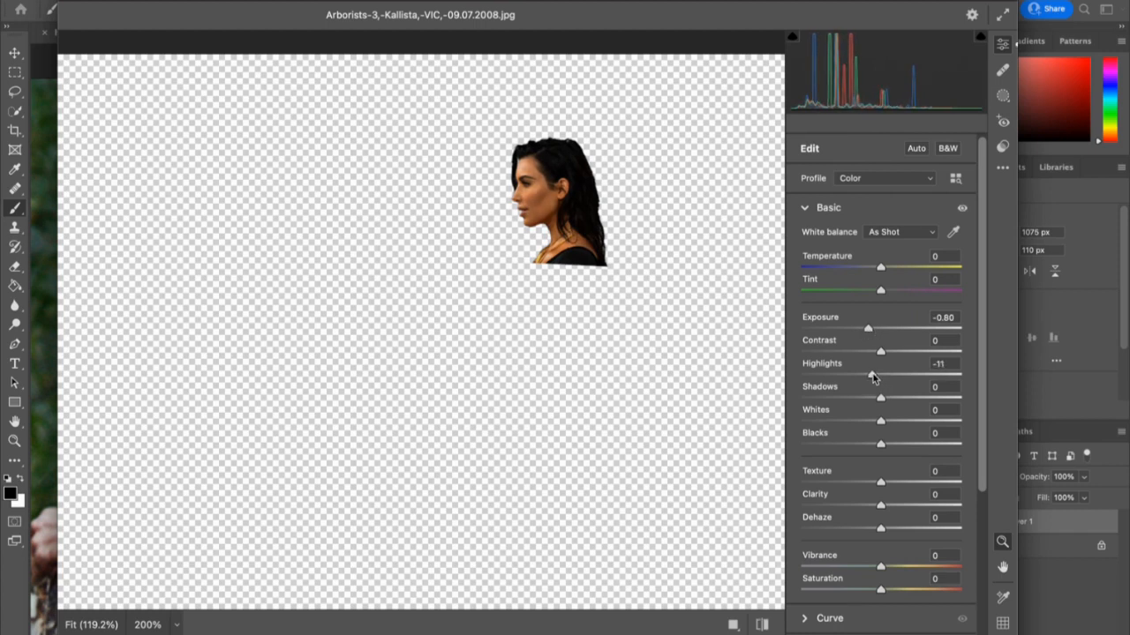
pyautogui.moveTo(879, 267); pyautogui.dragTo(872, 266)
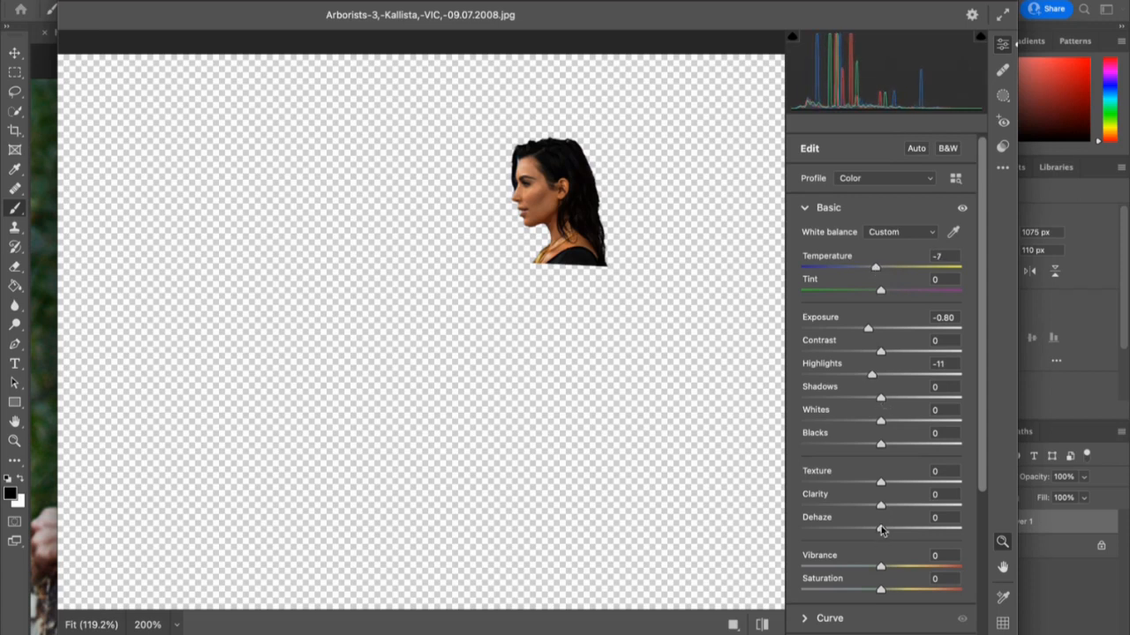
pyautogui.moveTo(880, 530); pyautogui.dragTo(872, 530)
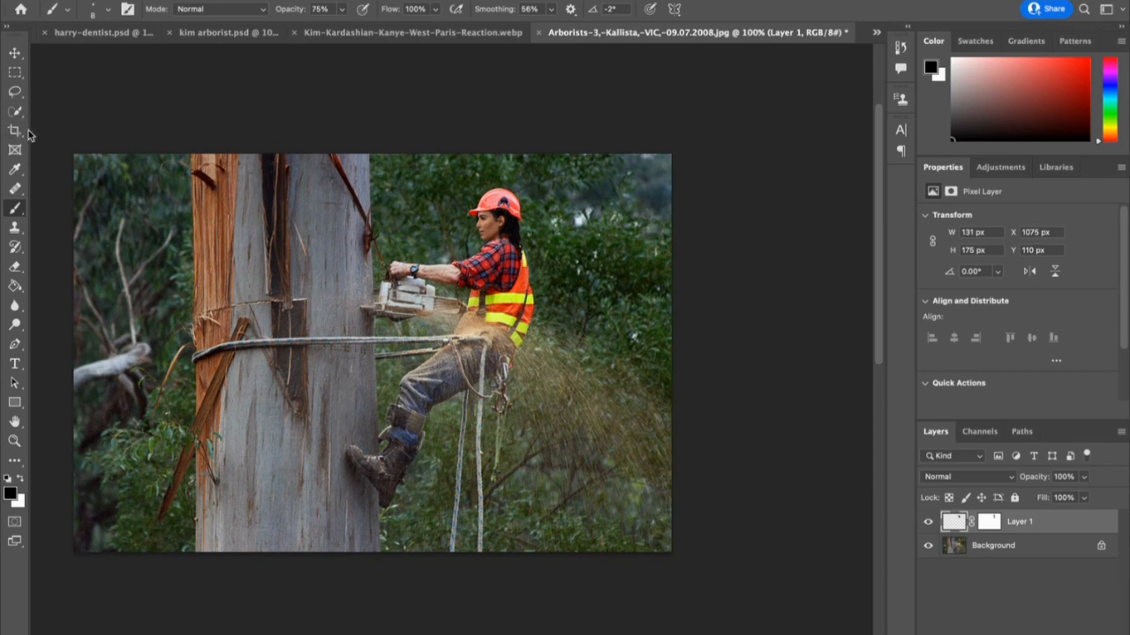
pyautogui.moveTo(15, 130)
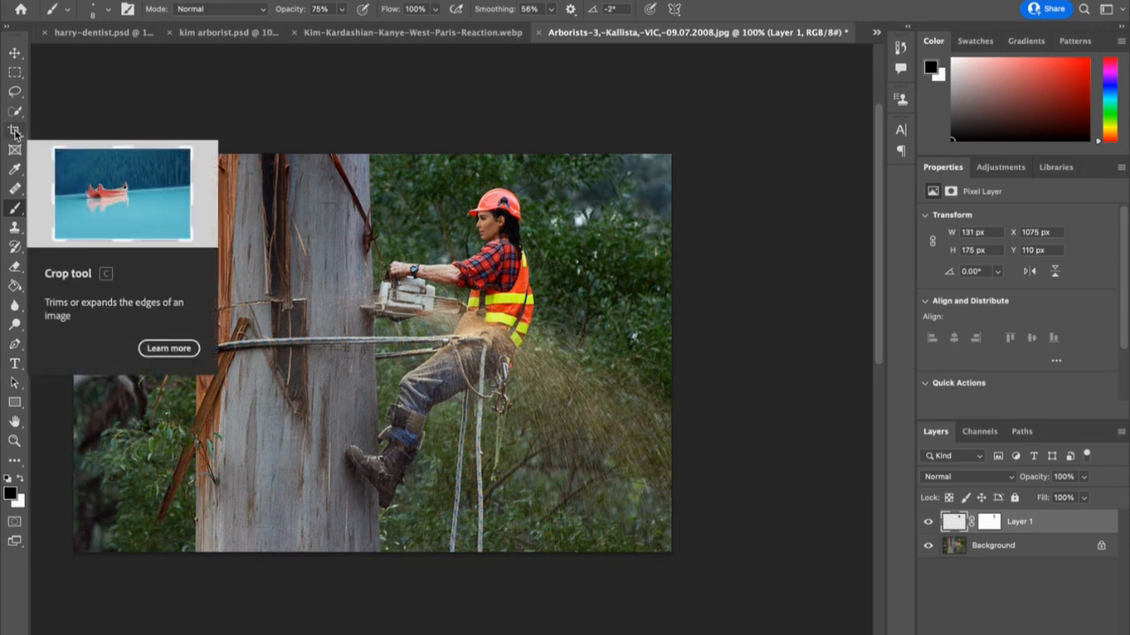
# Select the Crop tool to start a portrait crop around the arborist and trunk
pyautogui.click(15, 131)
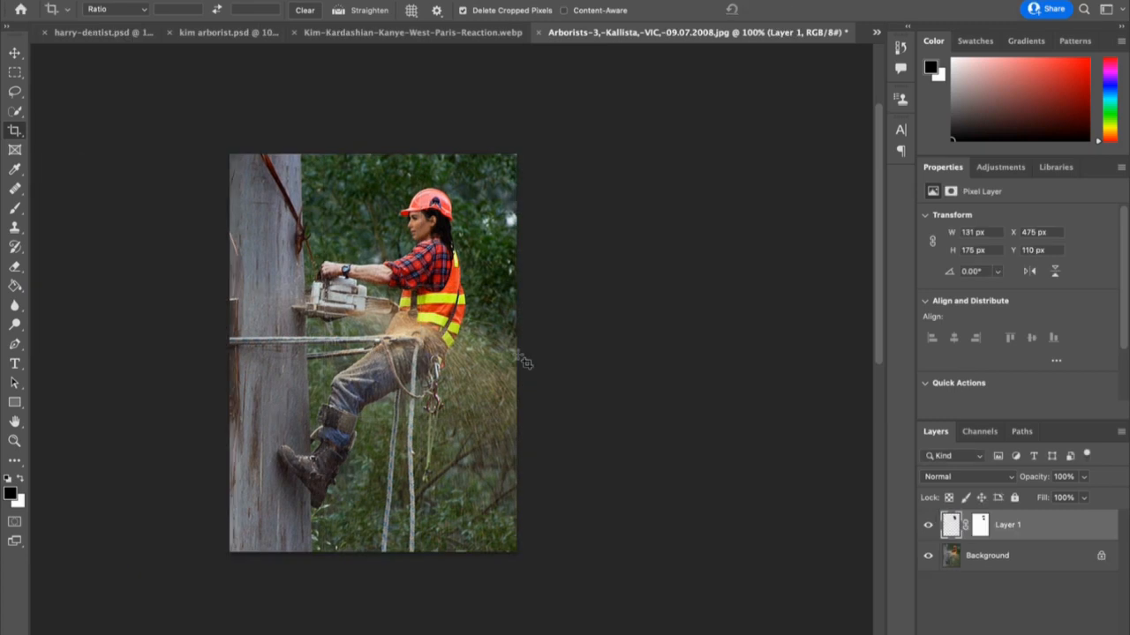
pyautogui.moveTo(175, 166)
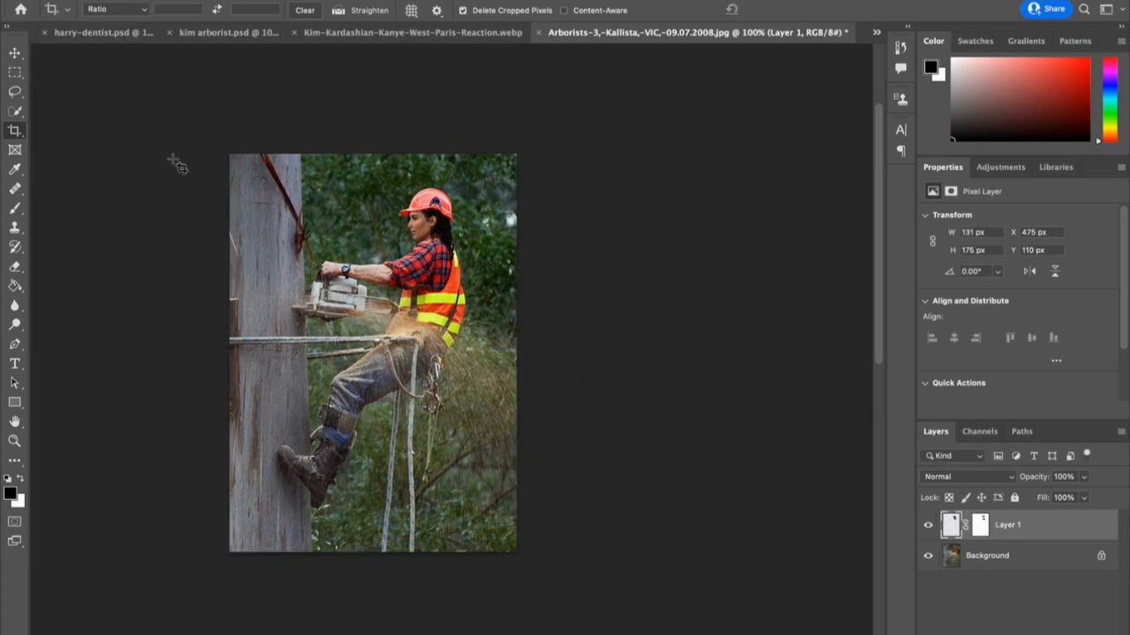